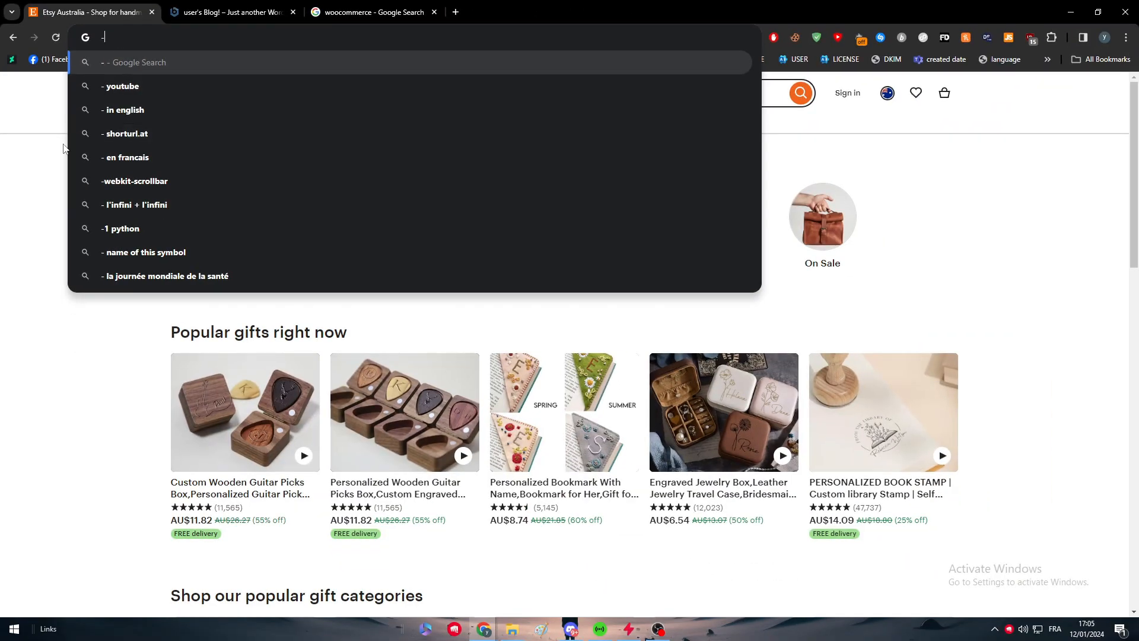
Step: Sign in to Etsy using Continue with Google and the chosen Google account
{"action": "left_click", "coordinate": [848, 93]}
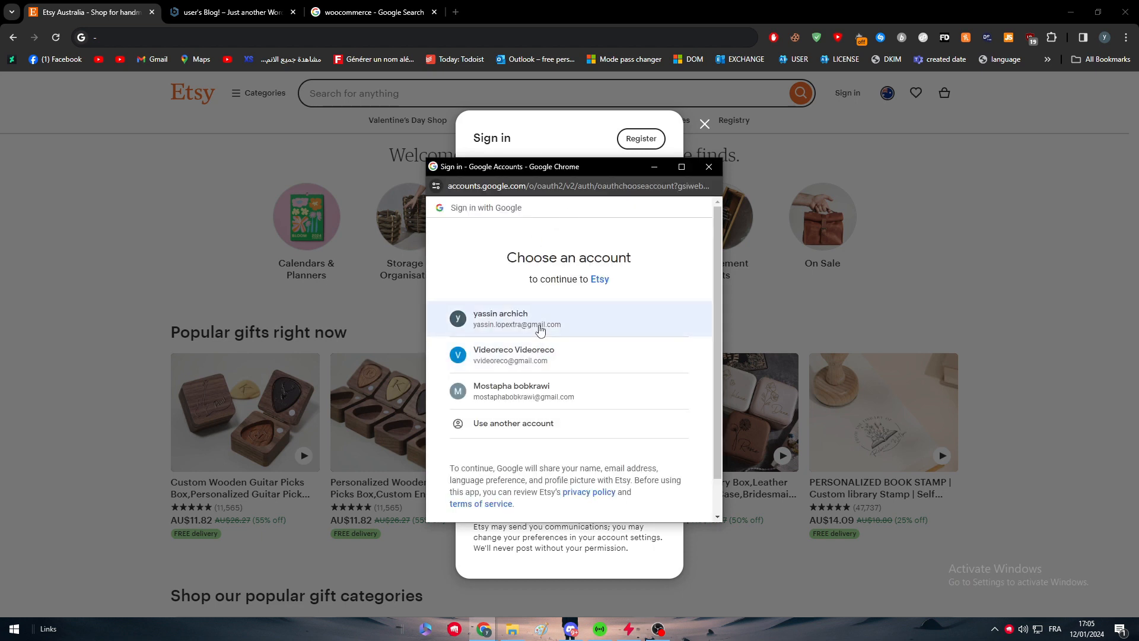
{"action": "left_click", "coordinate": [516, 319]}
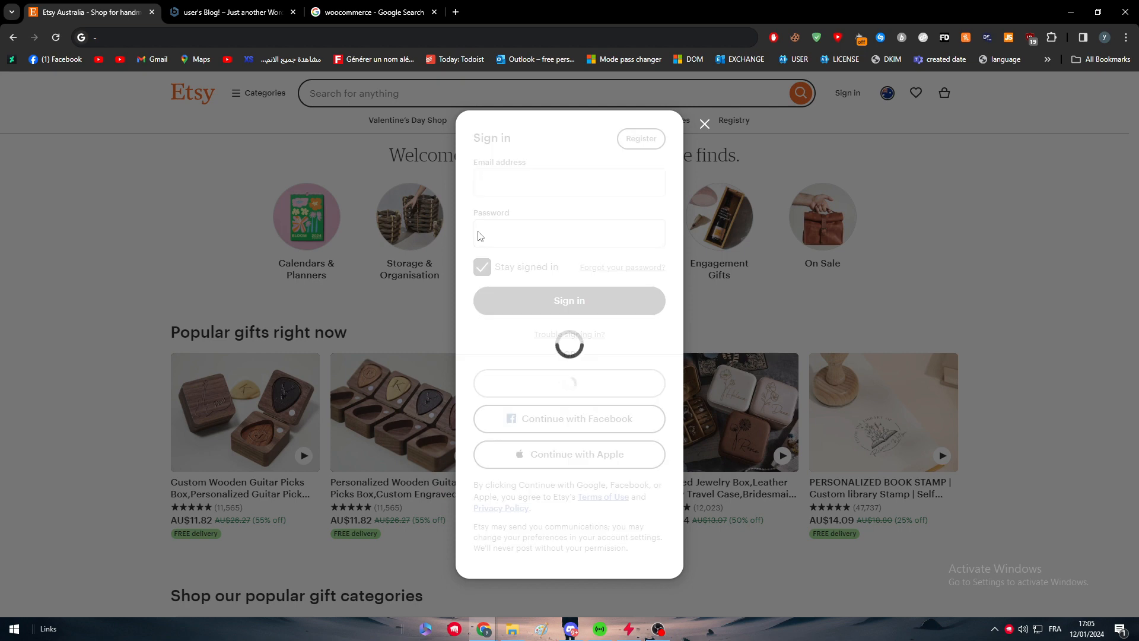
{"action": "left_click", "coordinate": [569, 300]}
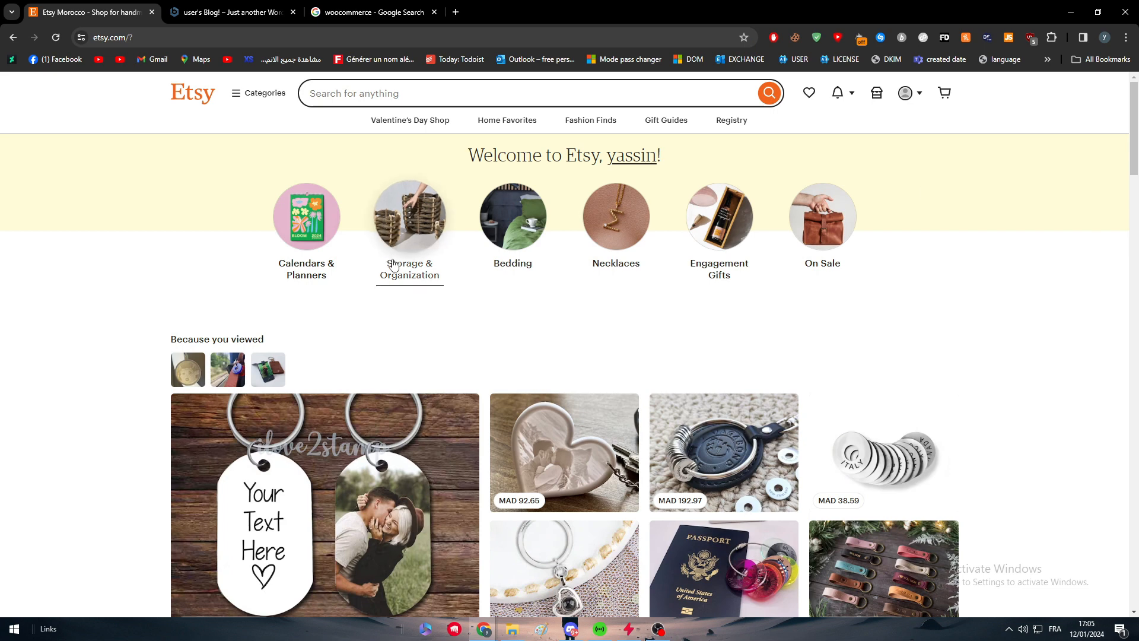
Step: Open the WooCommerce Dashboard search result, then switch to the localhost WordPress blog
{"action": "left_click", "coordinate": [371, 12]}
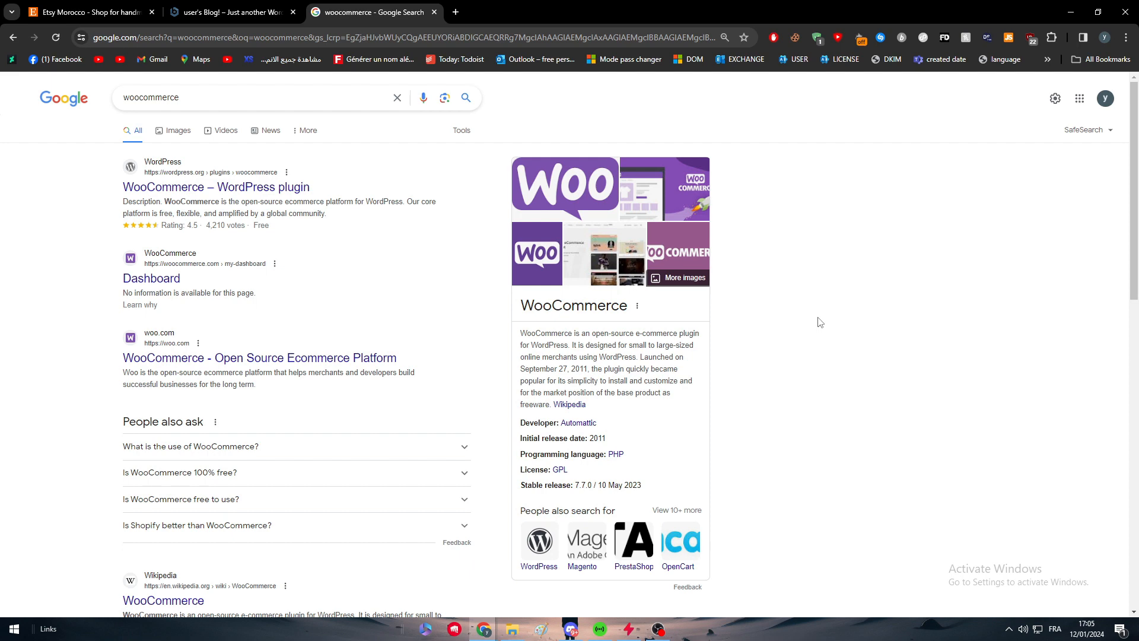
{"action": "mouse_move", "coordinate": [632, 346]}
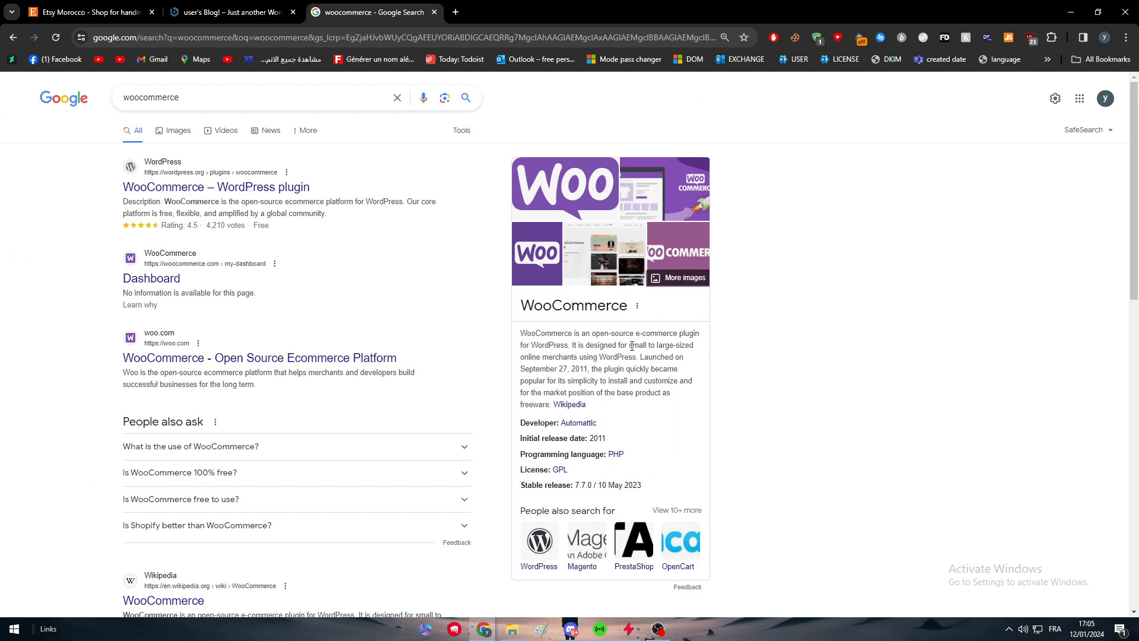
{"action": "left_click", "coordinate": [152, 278]}
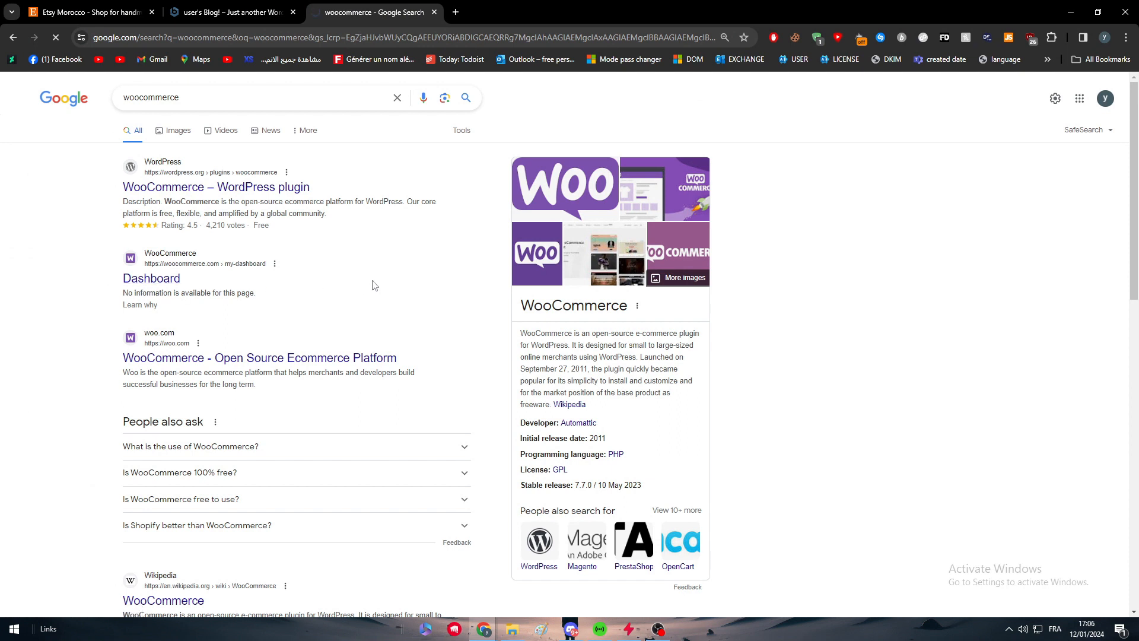
{"action": "left_click", "coordinate": [228, 12]}
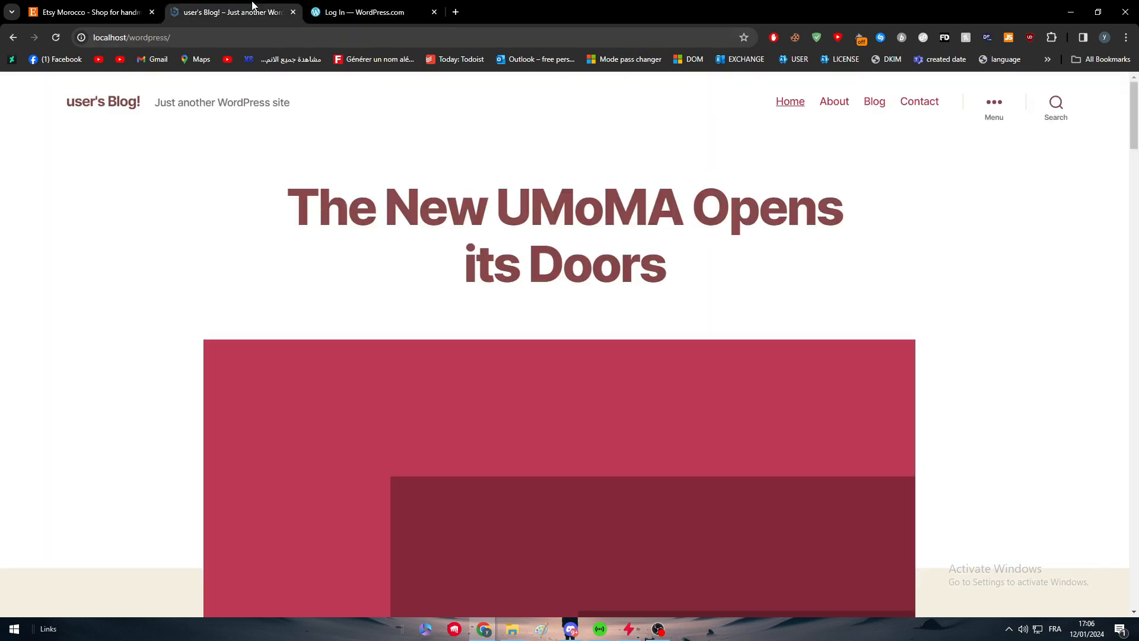
Step: Log in at the local site's wp-login page with the username and password
{"action": "left_click", "coordinate": [284, 37]}
{"action": "type", "text": "wp-login"}
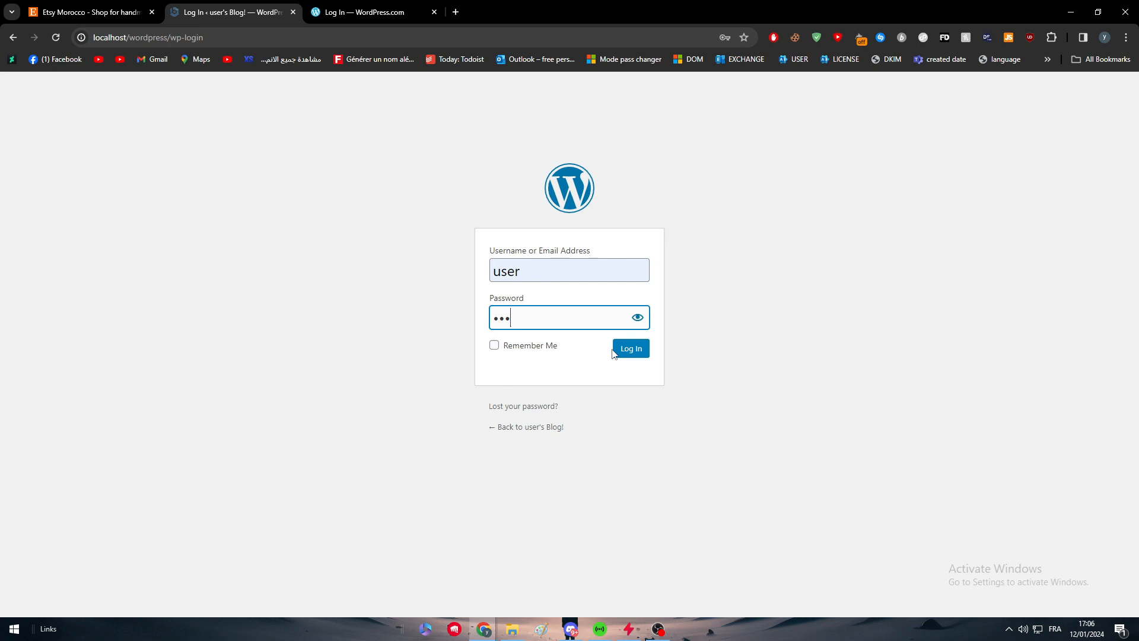
{"action": "left_click", "coordinate": [630, 348]}
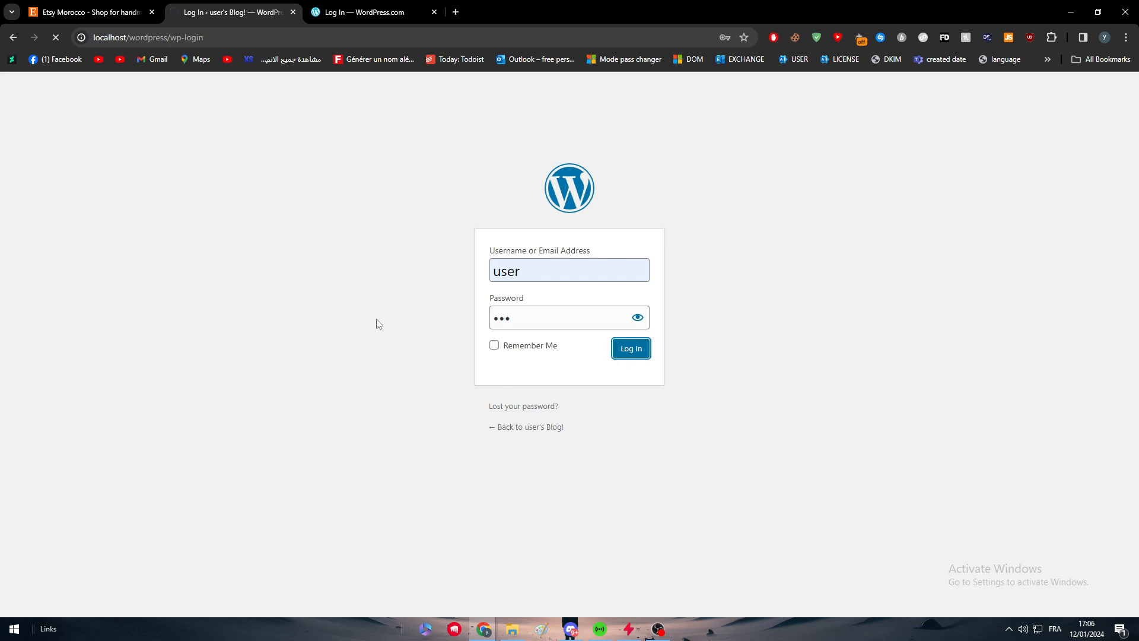
{"action": "left_click", "coordinate": [630, 348]}
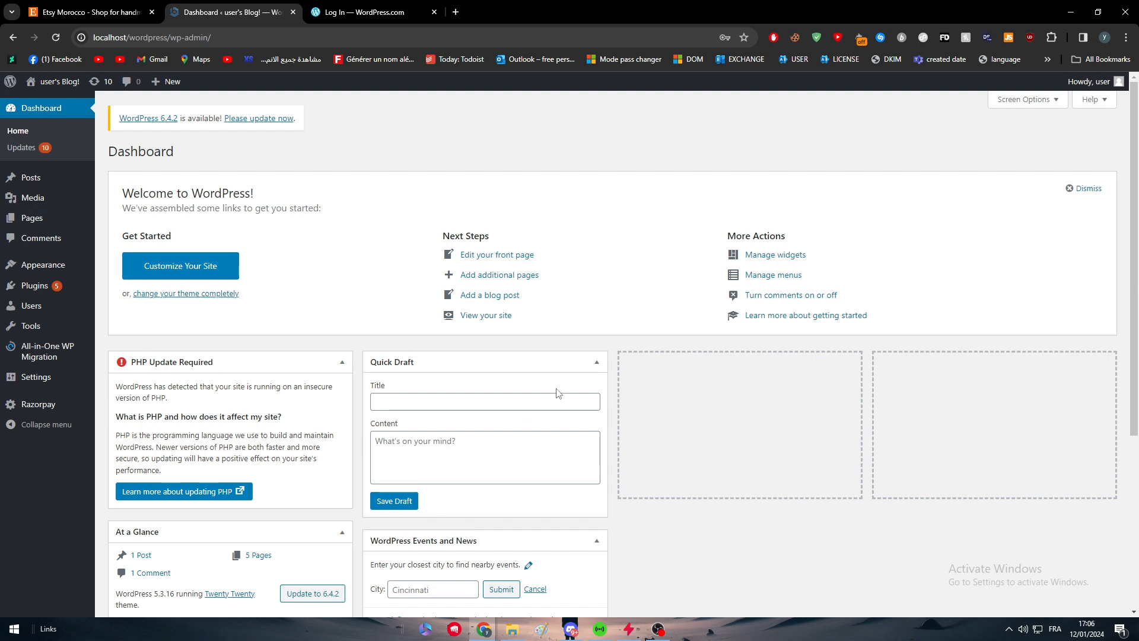
Step: Search Add Plugins for WOOCOMMERCE and scroll the results showing WooCommerce incompatible
{"action": "scroll", "scroll_direction": "down", "scroll_amount": 3}
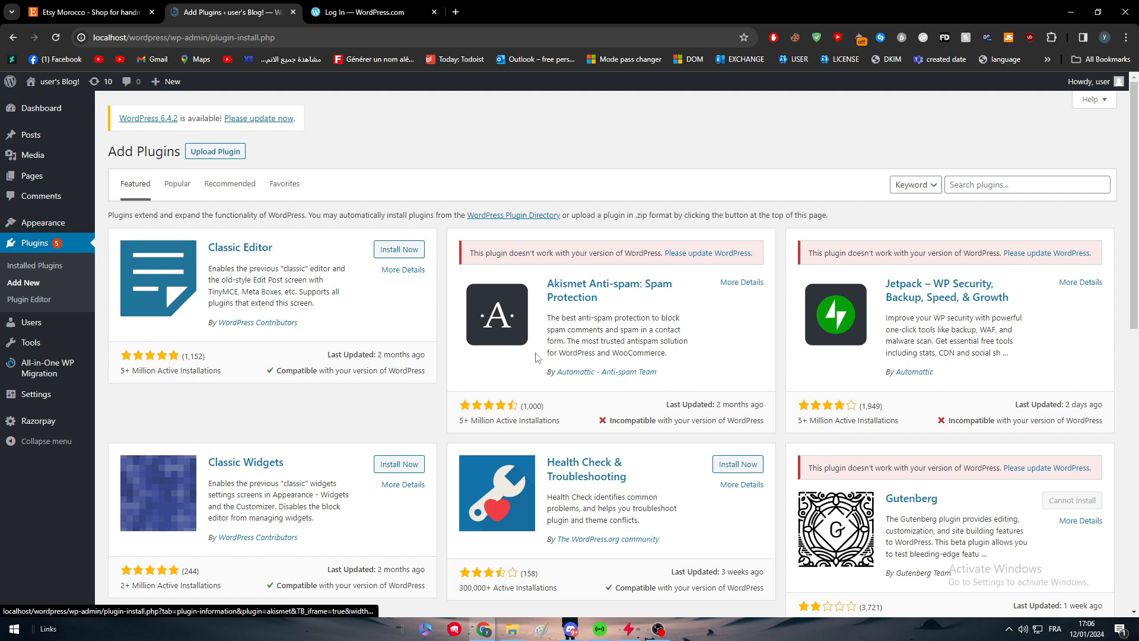
{"action": "mouse_move", "coordinate": [556, 371]}
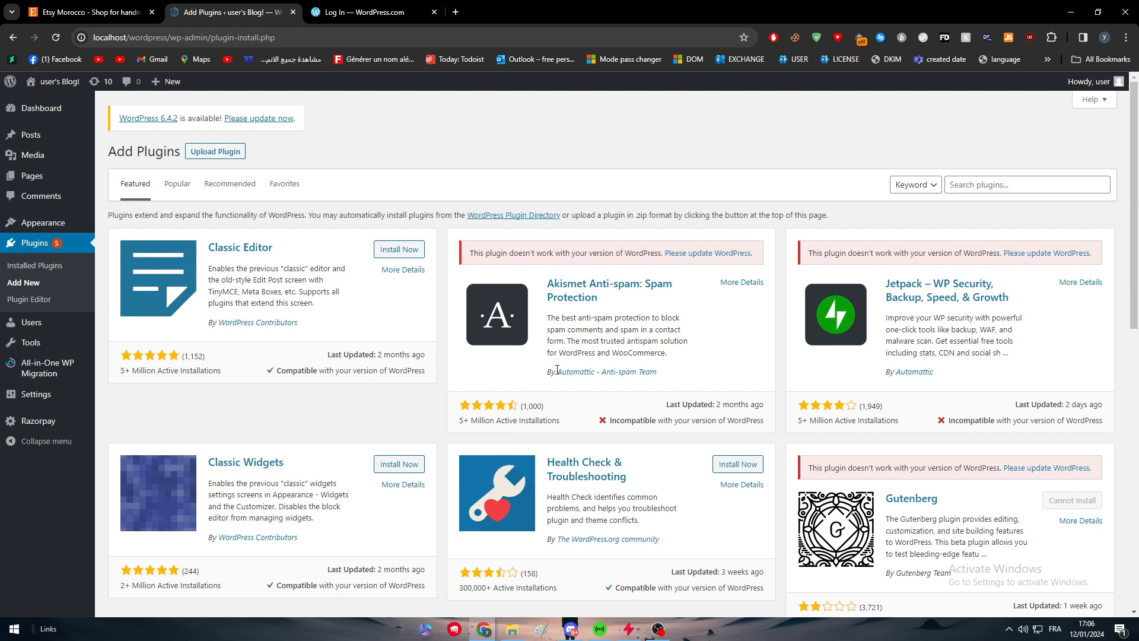
{"action": "type", "text": "WO"}
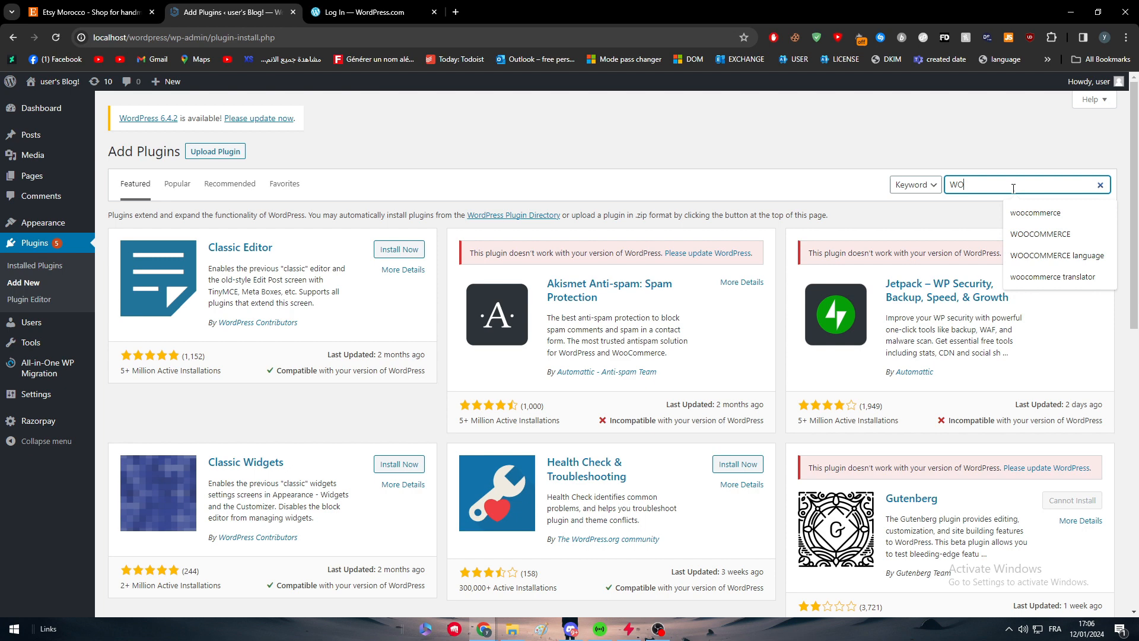
{"action": "type", "text": "OOCOMMERCE"}
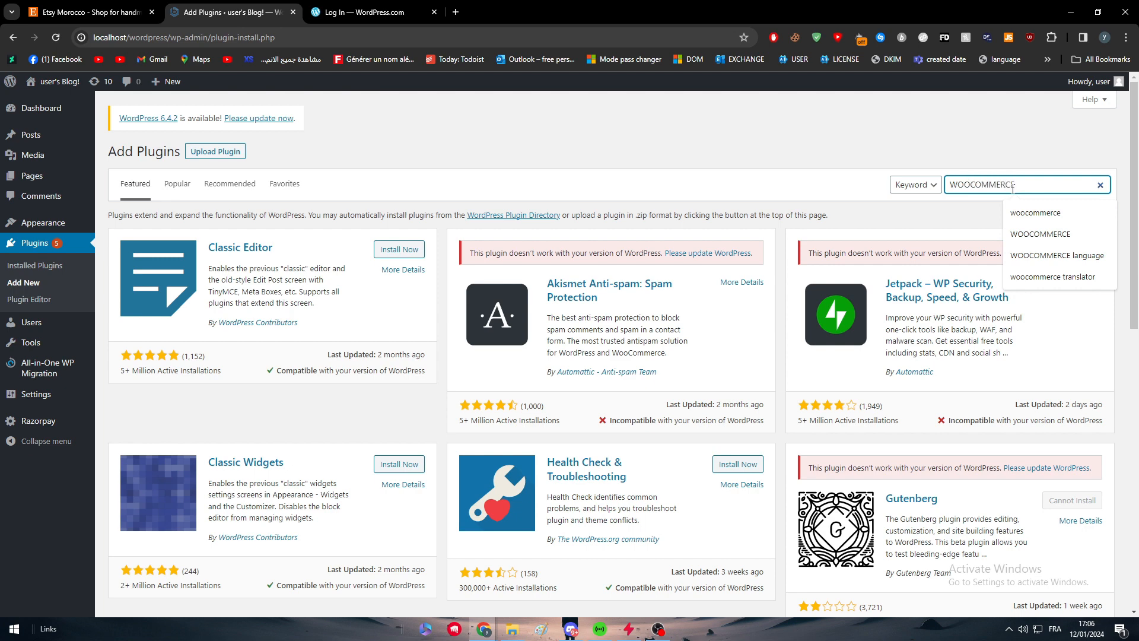
{"action": "key", "text": "Enter"}
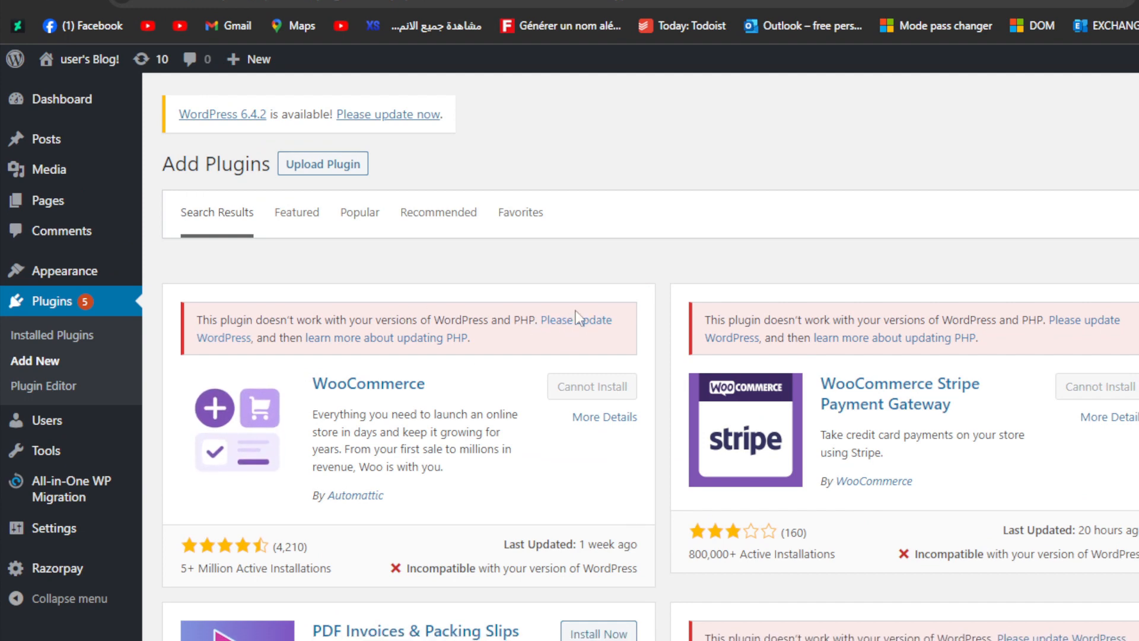
{"action": "scroll", "scroll_direction": "down", "scroll_amount": 3}
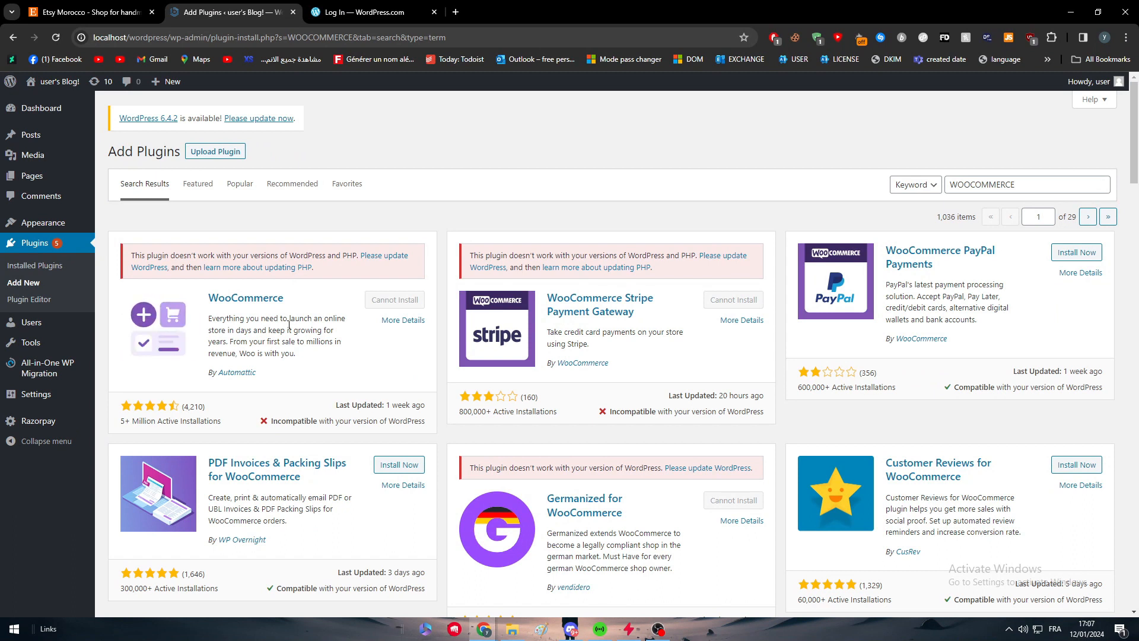
Step: On the WordPress.com login tab, continue as the existing account into WooCommerce.com
{"action": "left_click", "coordinate": [369, 11]}
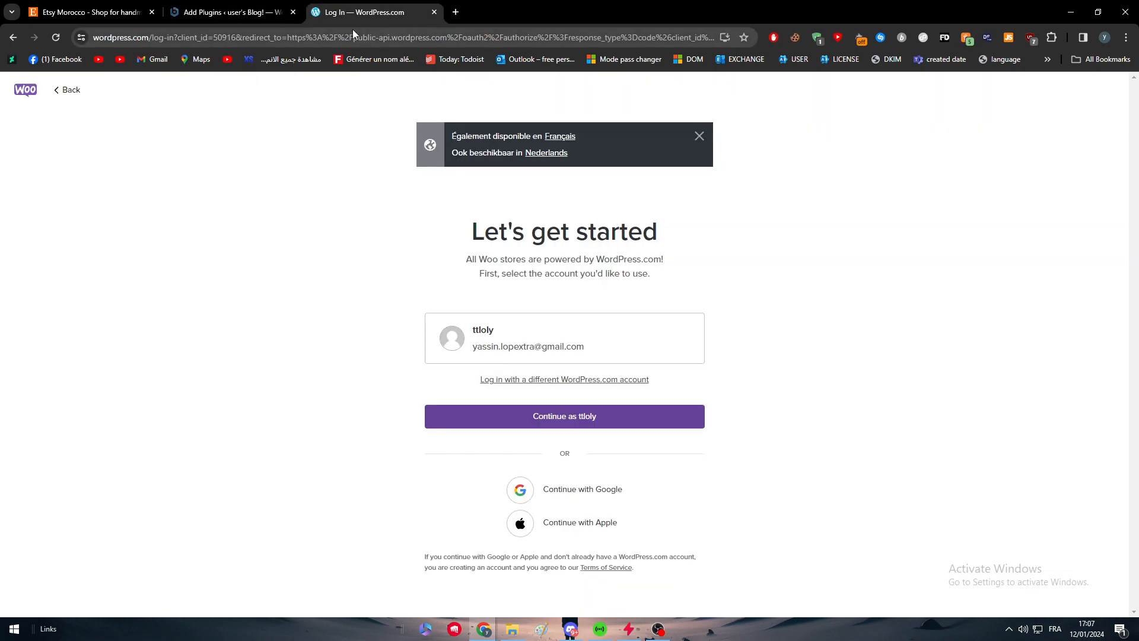
{"action": "mouse_move", "coordinate": [451, 361]}
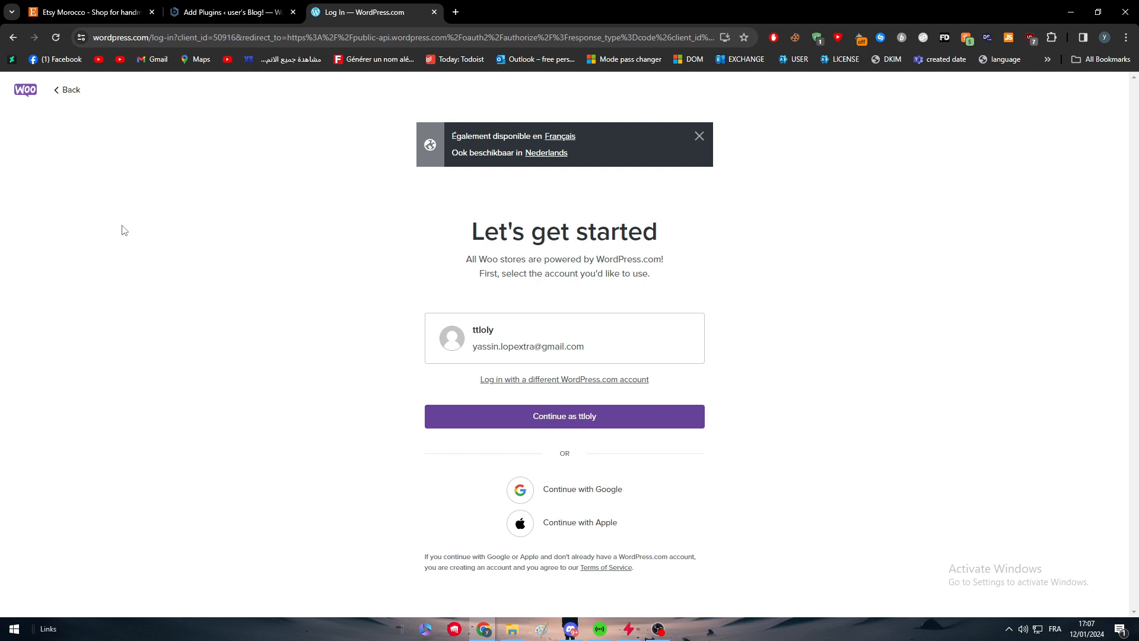
{"action": "mouse_move", "coordinate": [58, 62]}
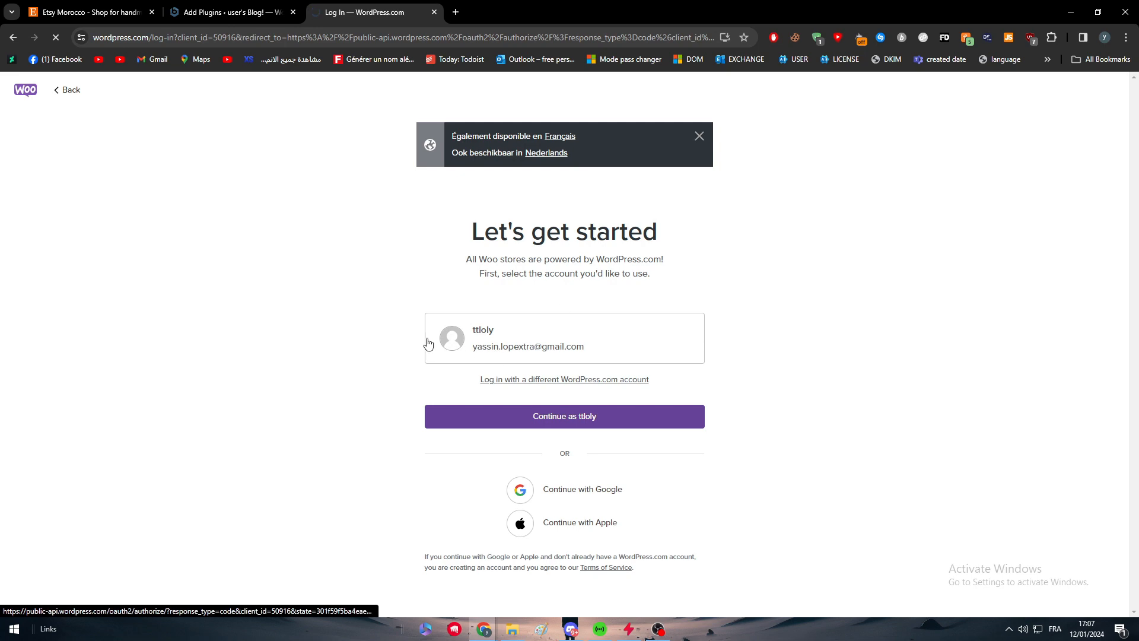
{"action": "mouse_move", "coordinate": [351, 299]}
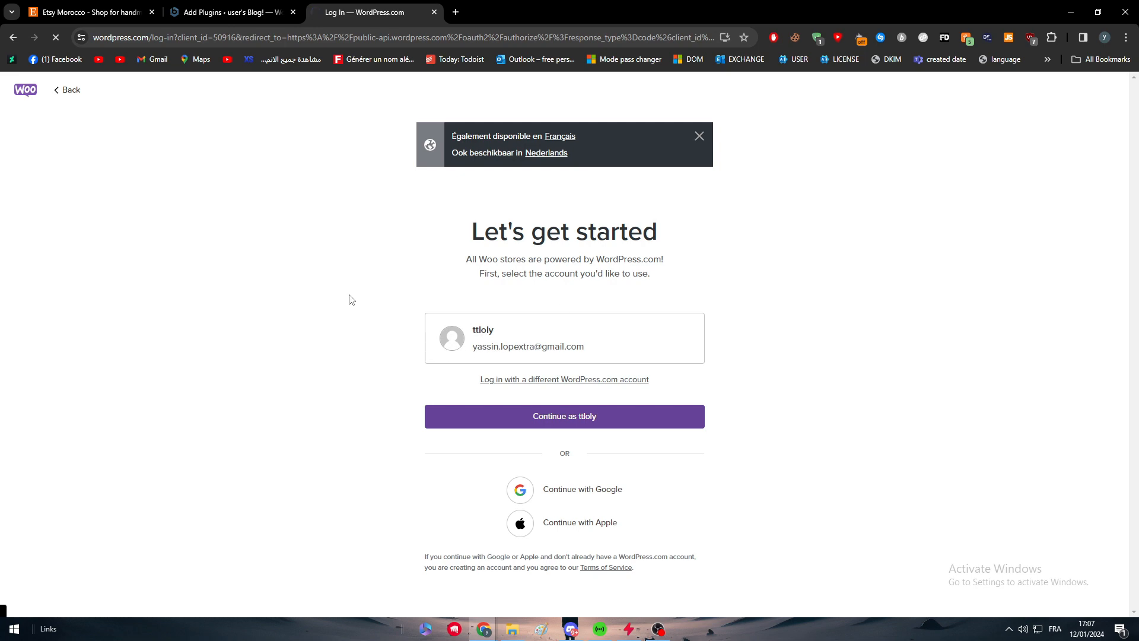
{"action": "left_click", "coordinate": [564, 416]}
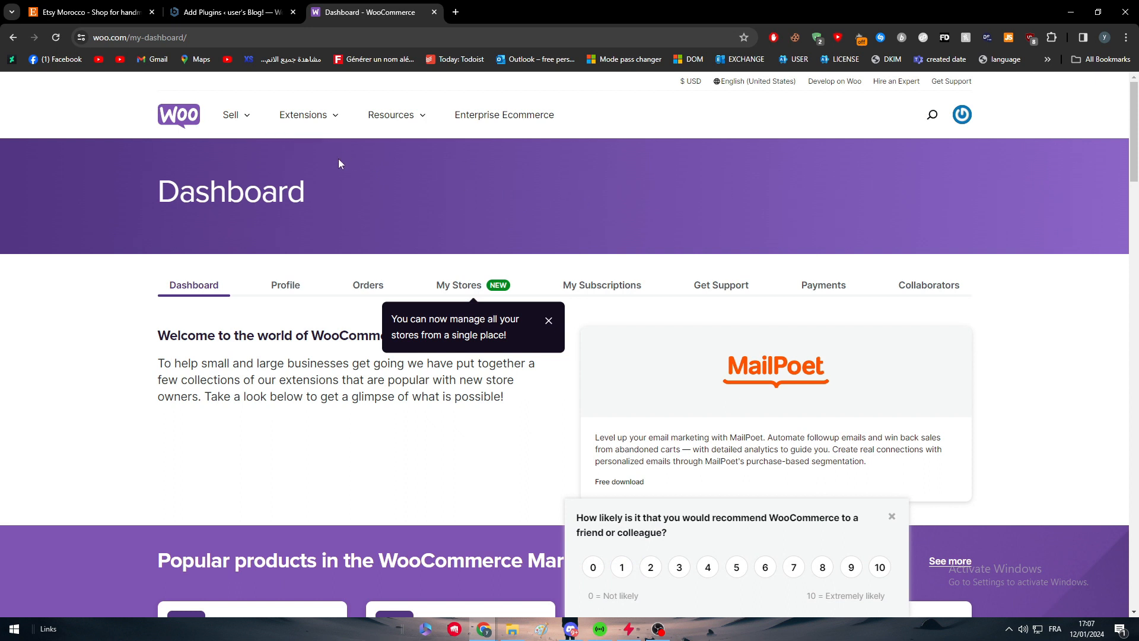
{"action": "mouse_move", "coordinate": [313, 126]}
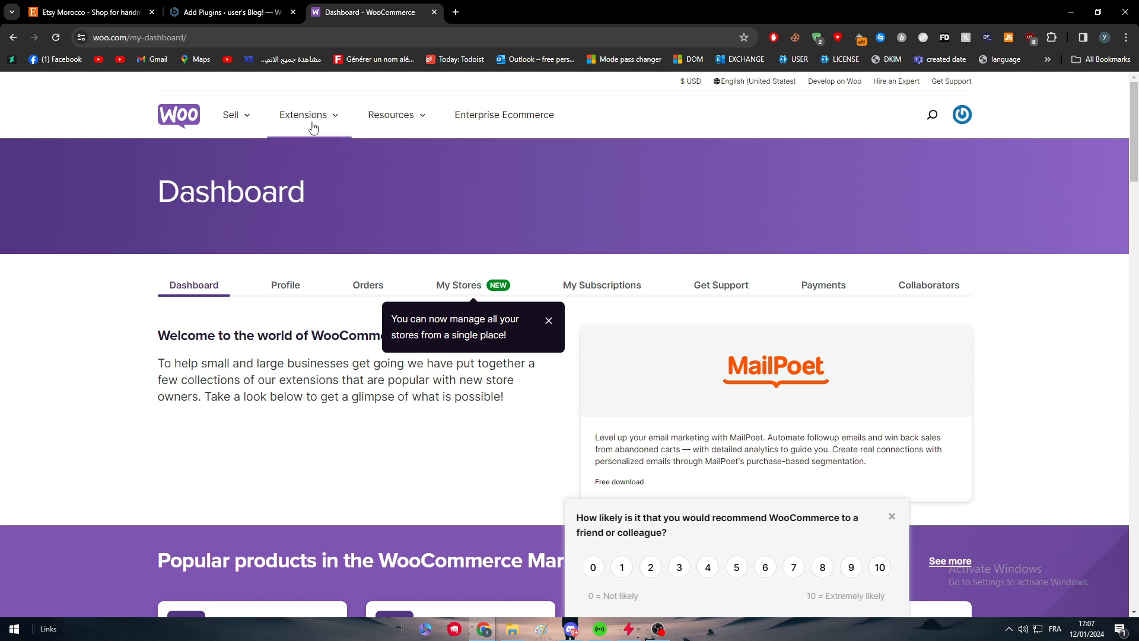
Step: Show the Woo extensions overview and scroll through the WooCommerce.com dashboard
{"action": "left_click", "coordinate": [303, 115]}
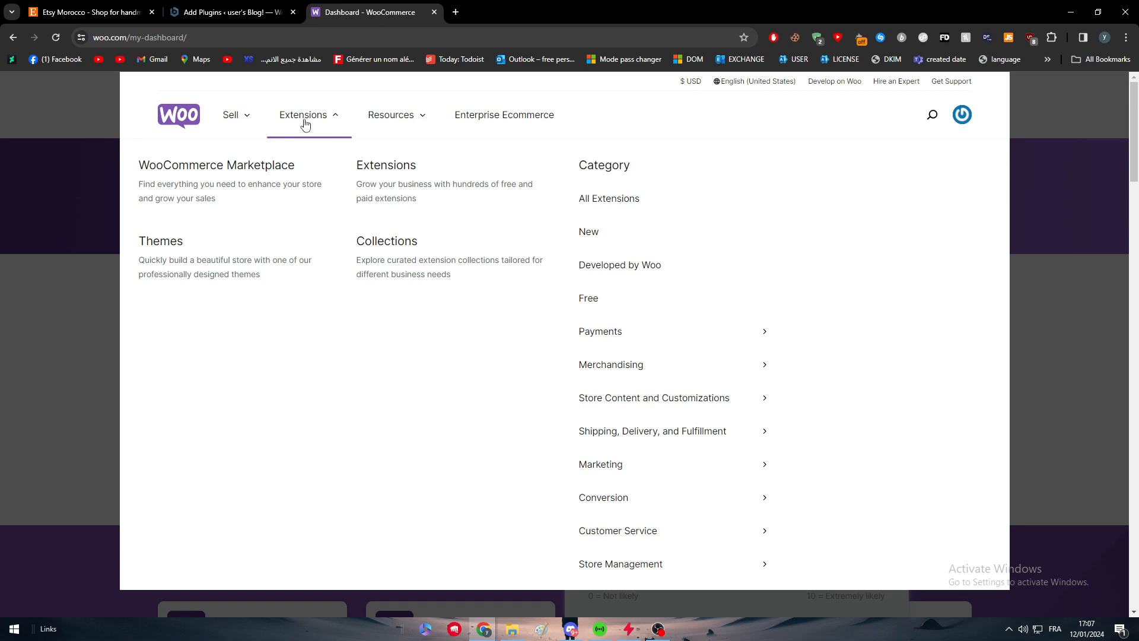
{"action": "scroll", "scroll_direction": "down", "scroll_amount": 3}
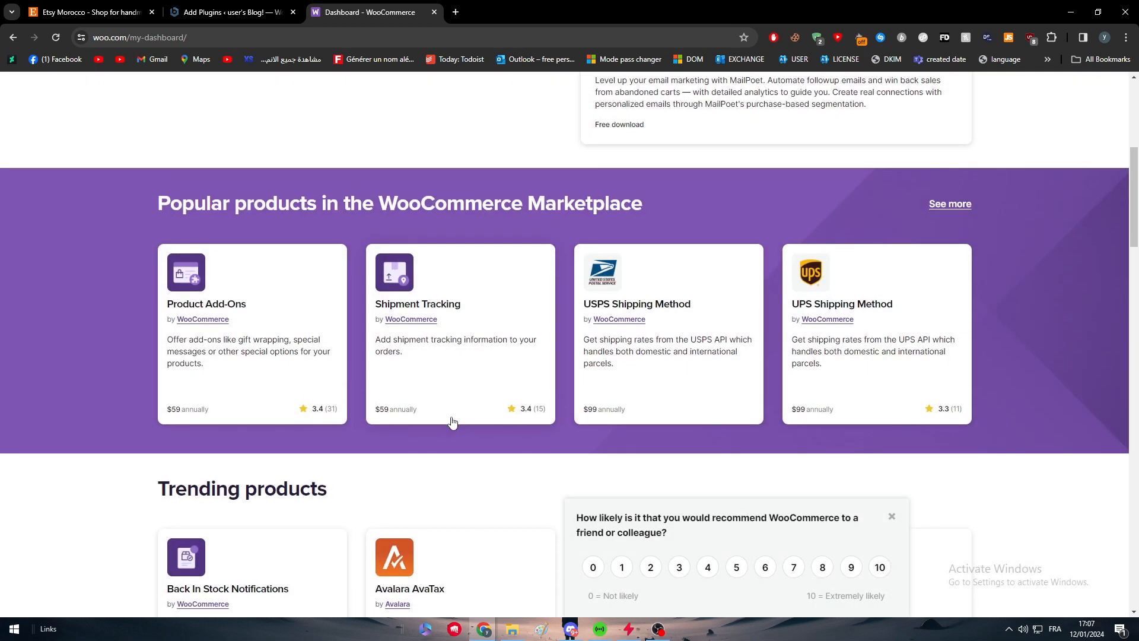
{"action": "scroll", "scroll_direction": "down", "scroll_amount": 3}
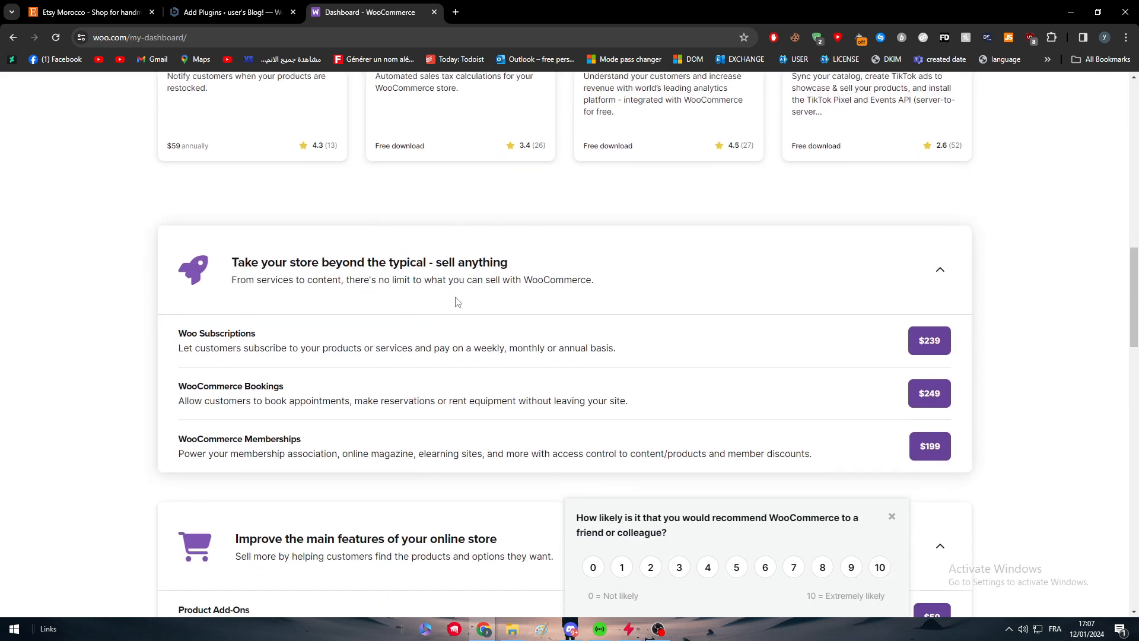
{"action": "scroll", "scroll_direction": "down", "scroll_amount": 3}
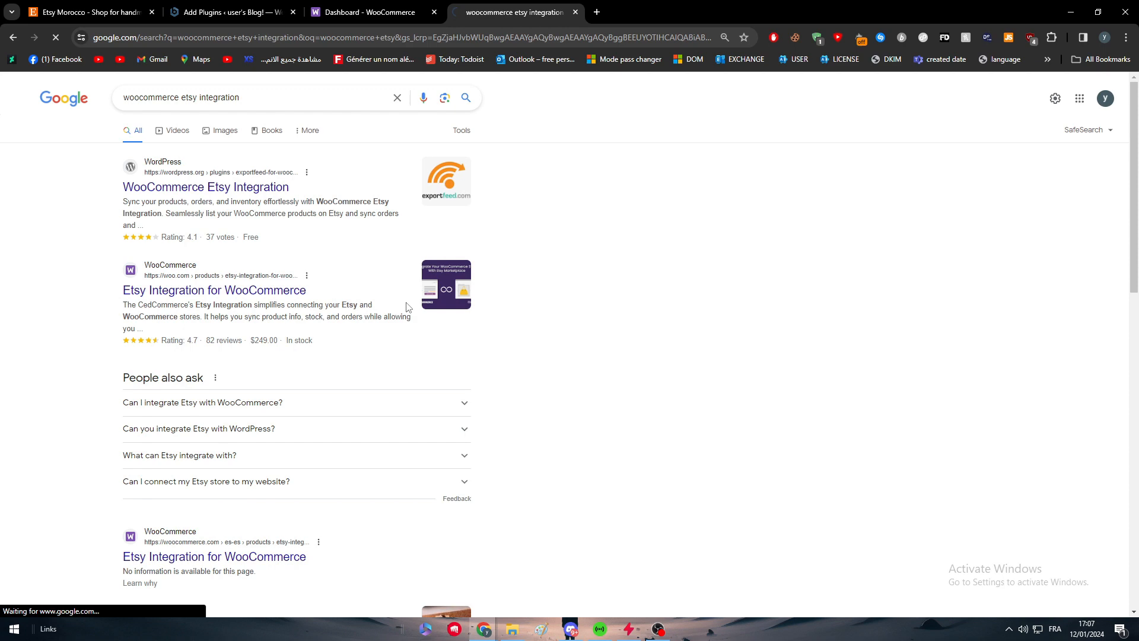
Step: Read the CedCommerce Etsy Integration page's key features and $20.75/month pricing
{"action": "left_click", "coordinate": [214, 290]}
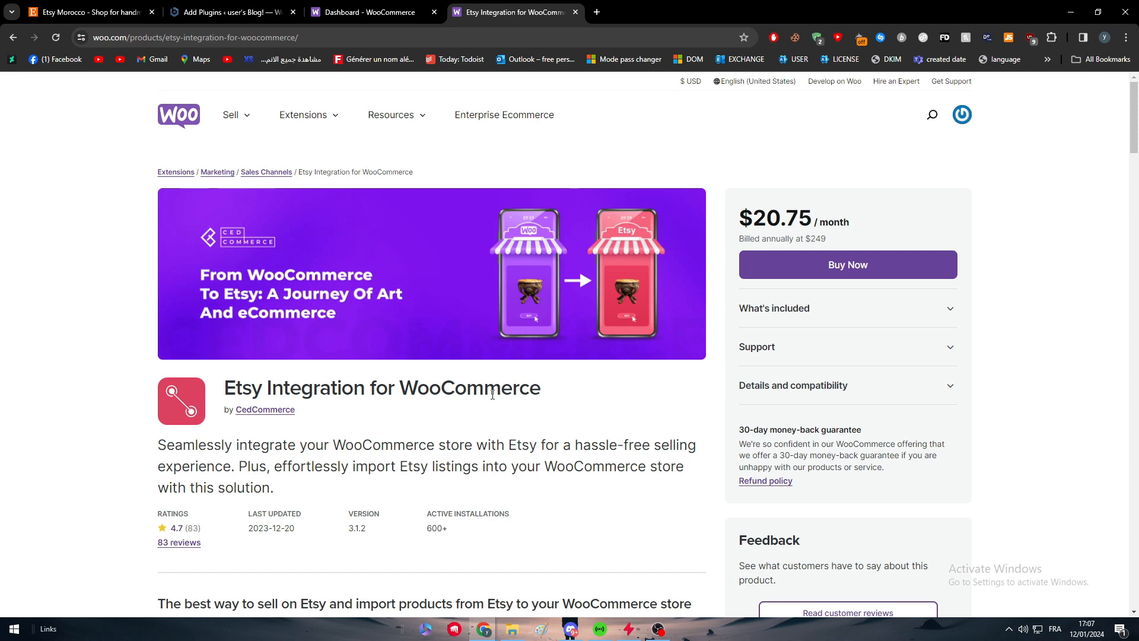
{"action": "mouse_move", "coordinate": [294, 415]}
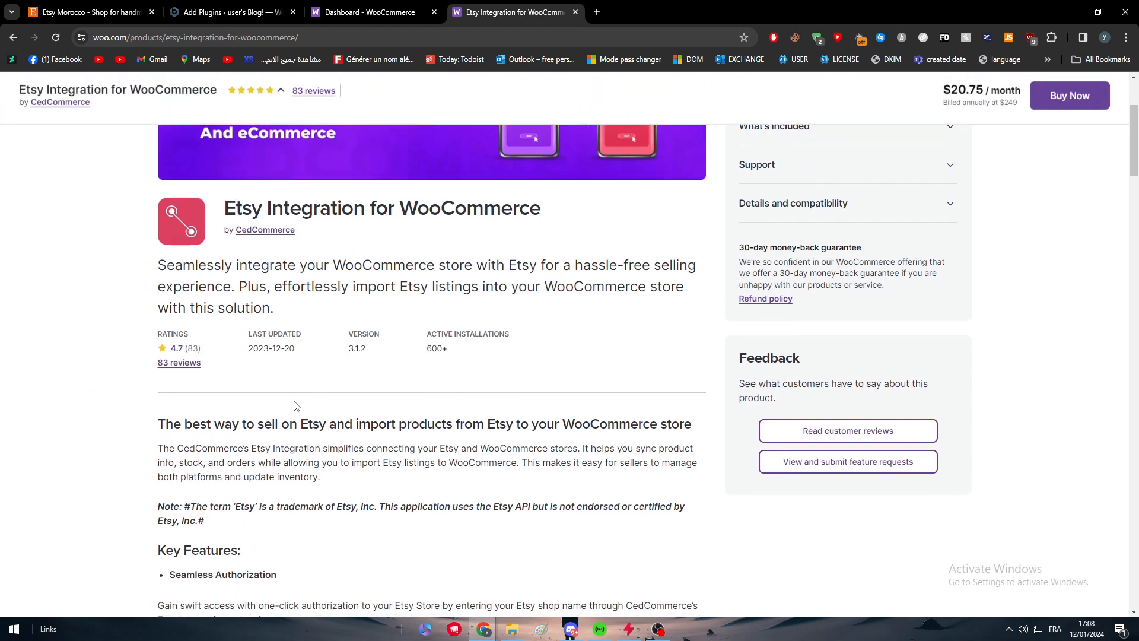
{"action": "scroll", "scroll_direction": "down", "scroll_amount": 3}
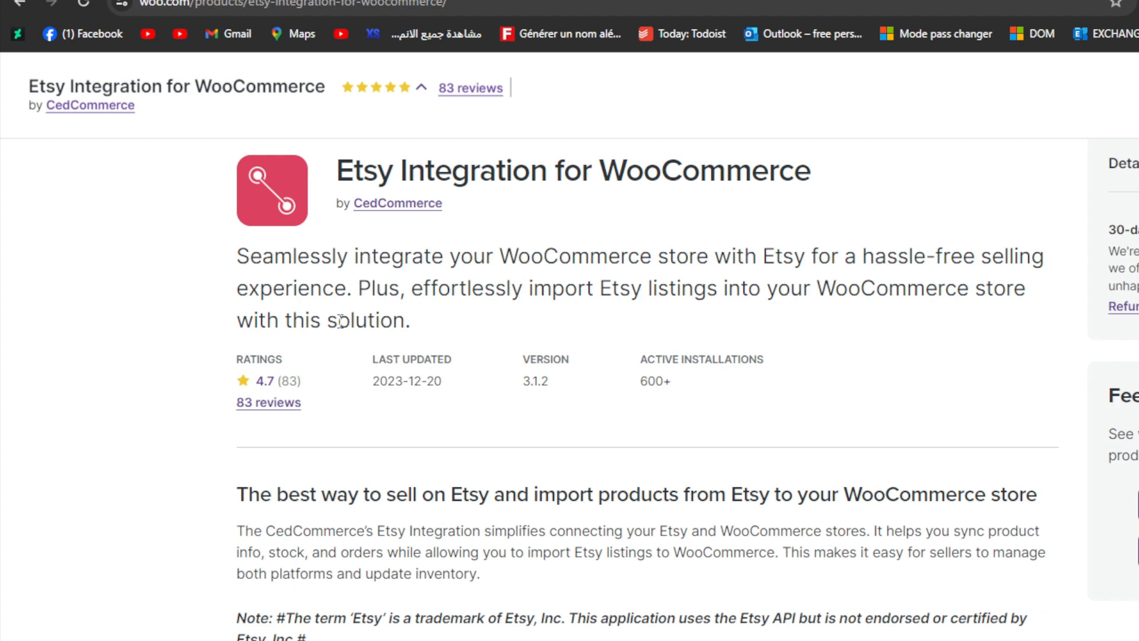
{"action": "scroll", "scroll_direction": "down", "scroll_amount": 3}
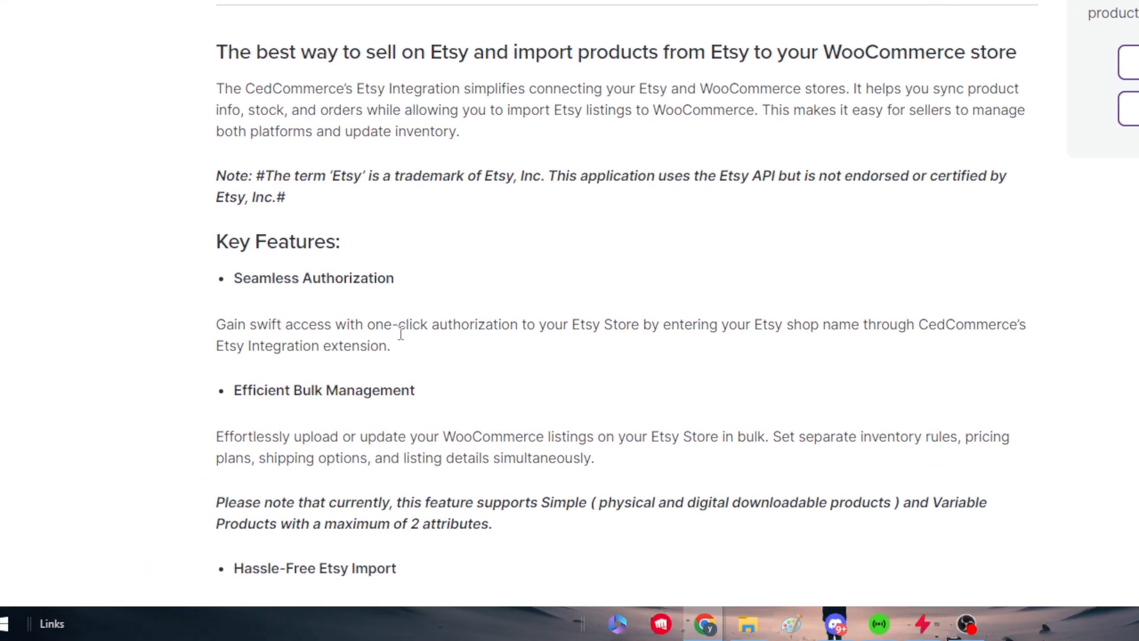
{"action": "scroll", "scroll_direction": "down", "scroll_amount": 3}
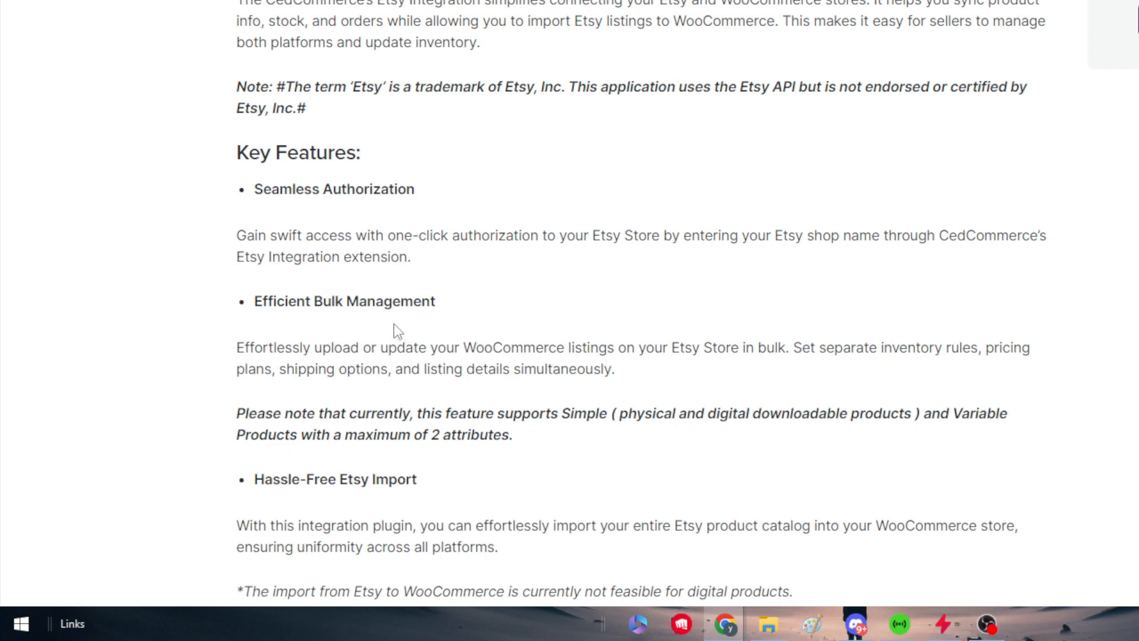
{"action": "scroll", "scroll_direction": "down", "scroll_amount": 3}
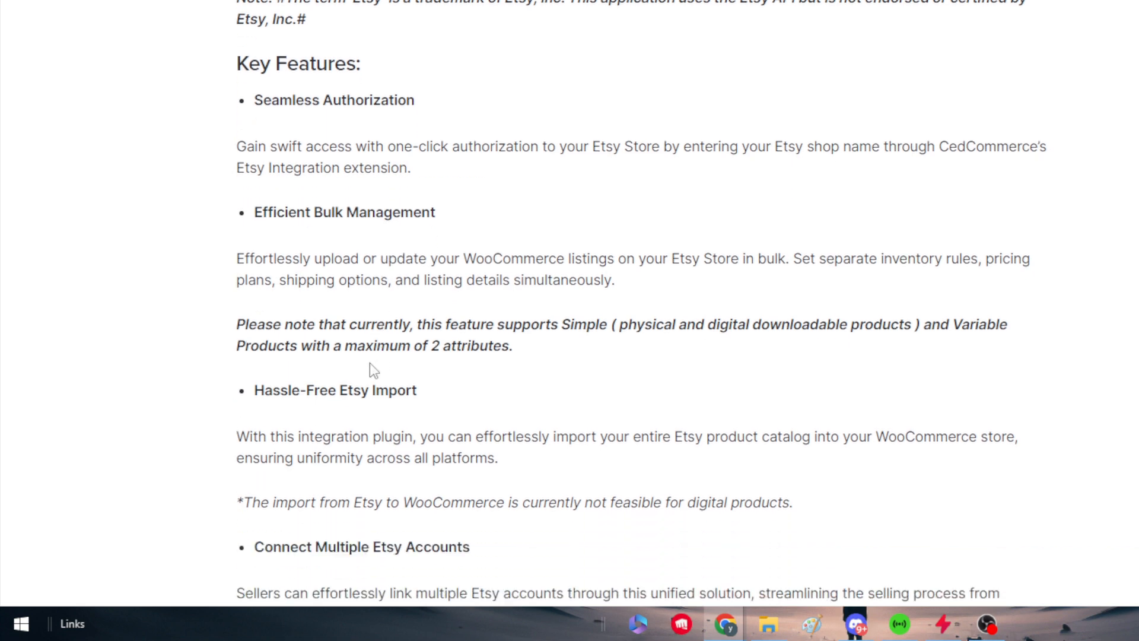
{"action": "mouse_move", "coordinate": [362, 371]}
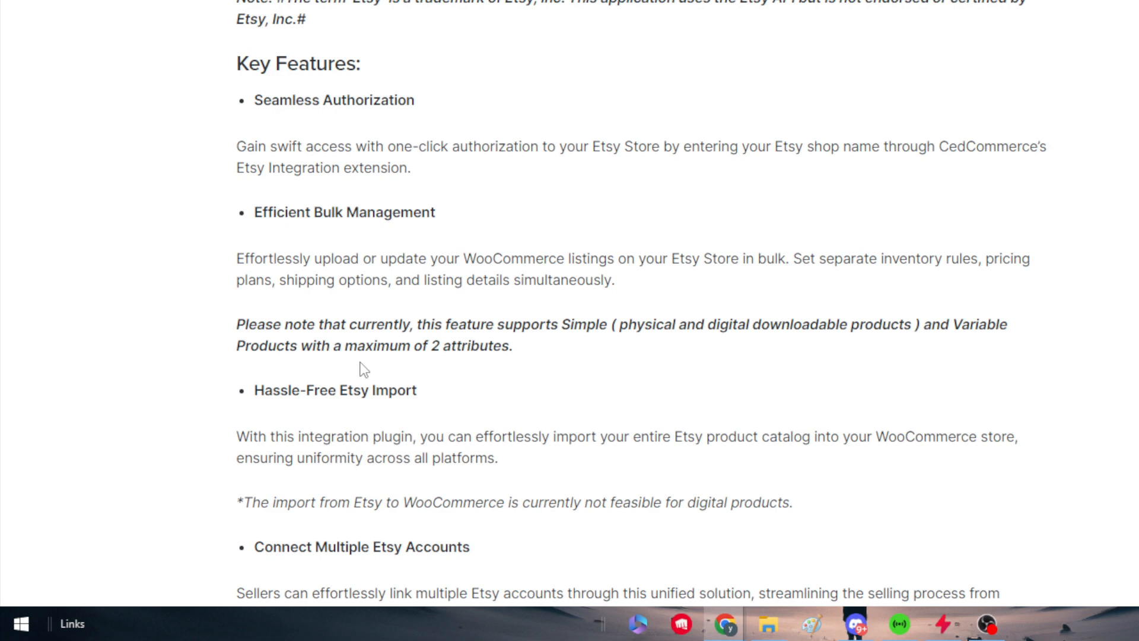
{"action": "scroll", "scroll_direction": "down", "scroll_amount": 3}
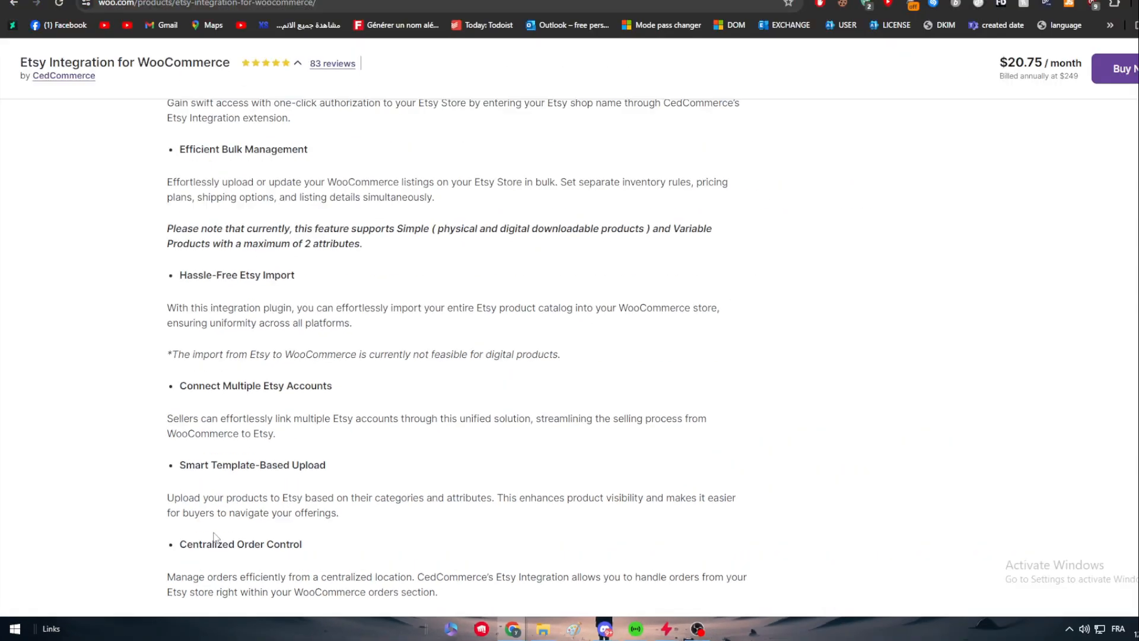
{"action": "scroll", "scroll_direction": "down", "scroll_amount": 3}
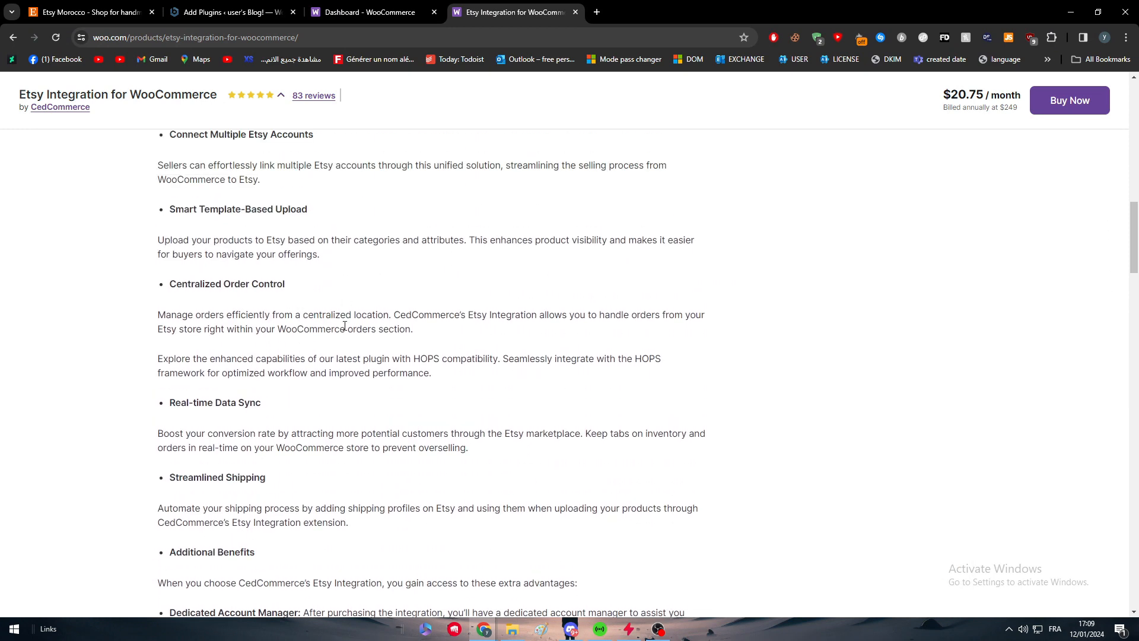
{"action": "double_click", "coordinate": [217, 477]}
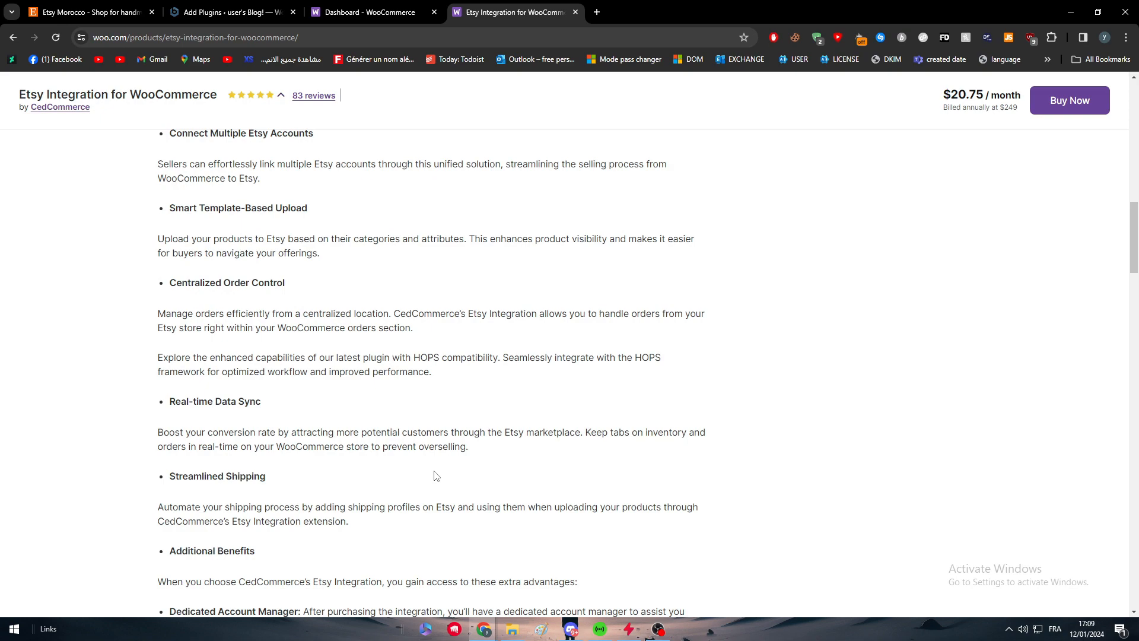
Step: Check the Etsy shop onboarding's 'How you'll get paid' step from the account menu
{"action": "left_click", "coordinate": [89, 12]}
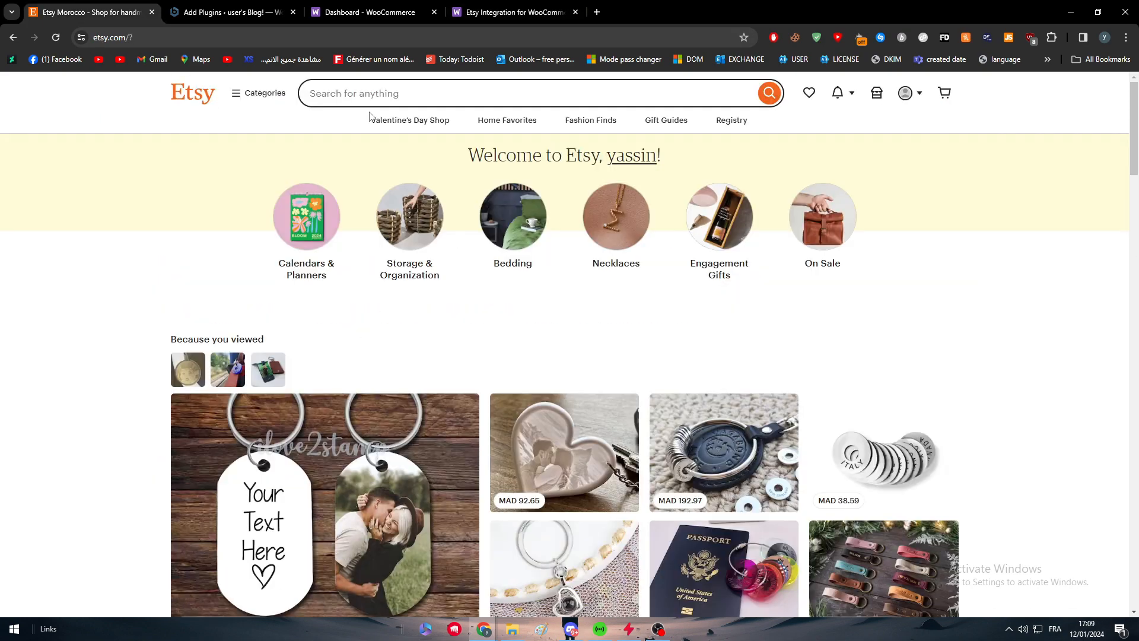
{"action": "mouse_move", "coordinate": [906, 92]}
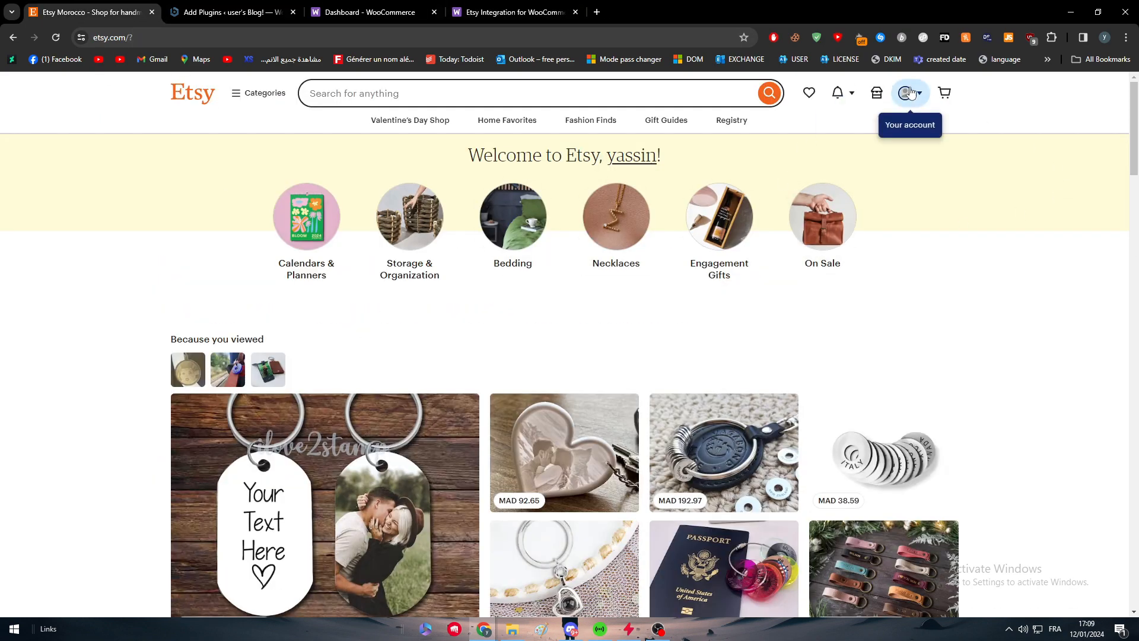
{"action": "left_click", "coordinate": [904, 93]}
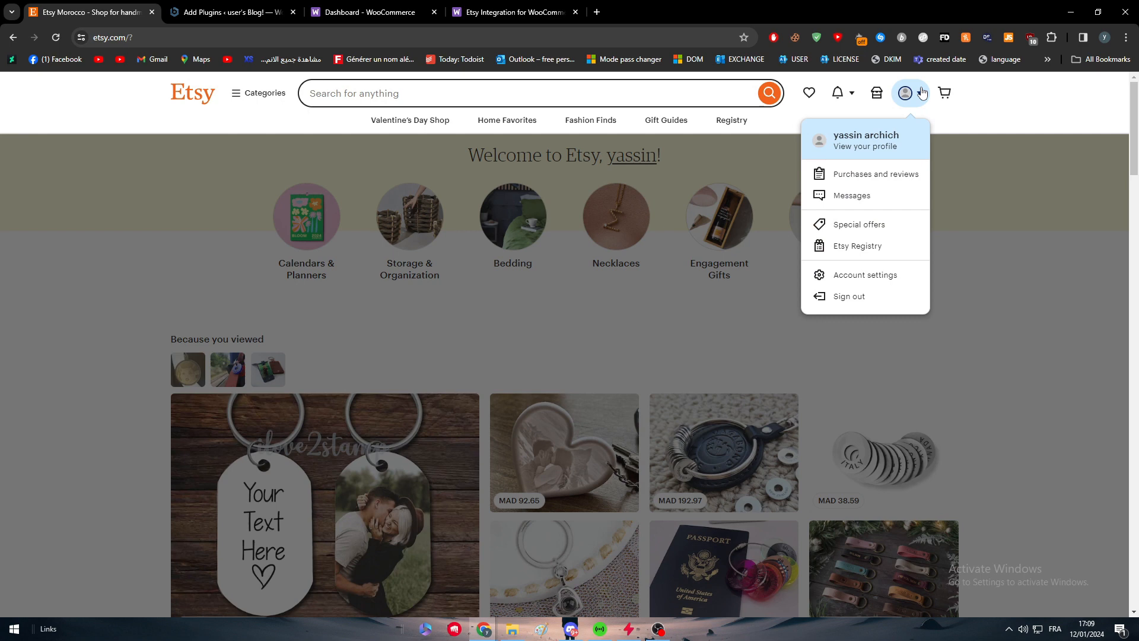
{"action": "mouse_move", "coordinate": [704, 320]}
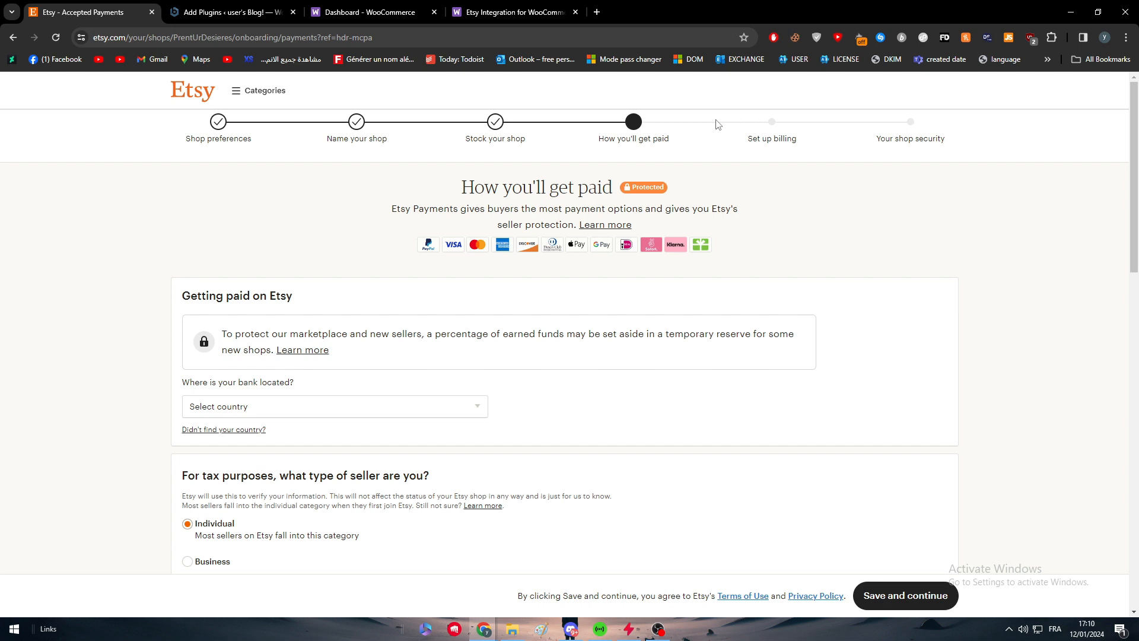
{"action": "mouse_move", "coordinate": [713, 124]}
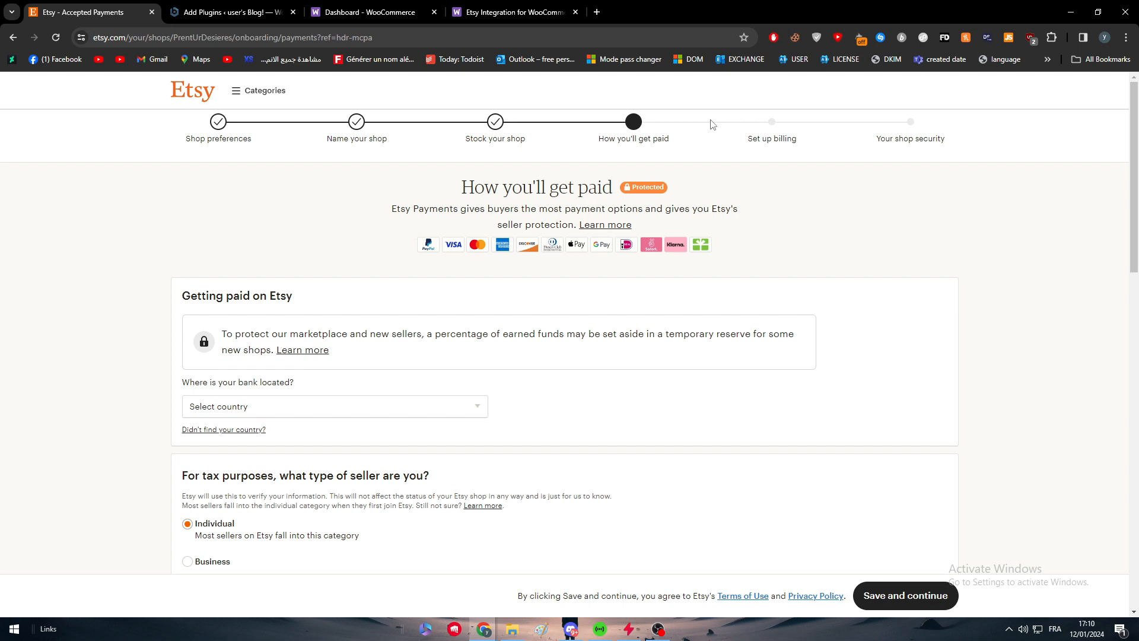
{"action": "mouse_move", "coordinate": [486, 373]}
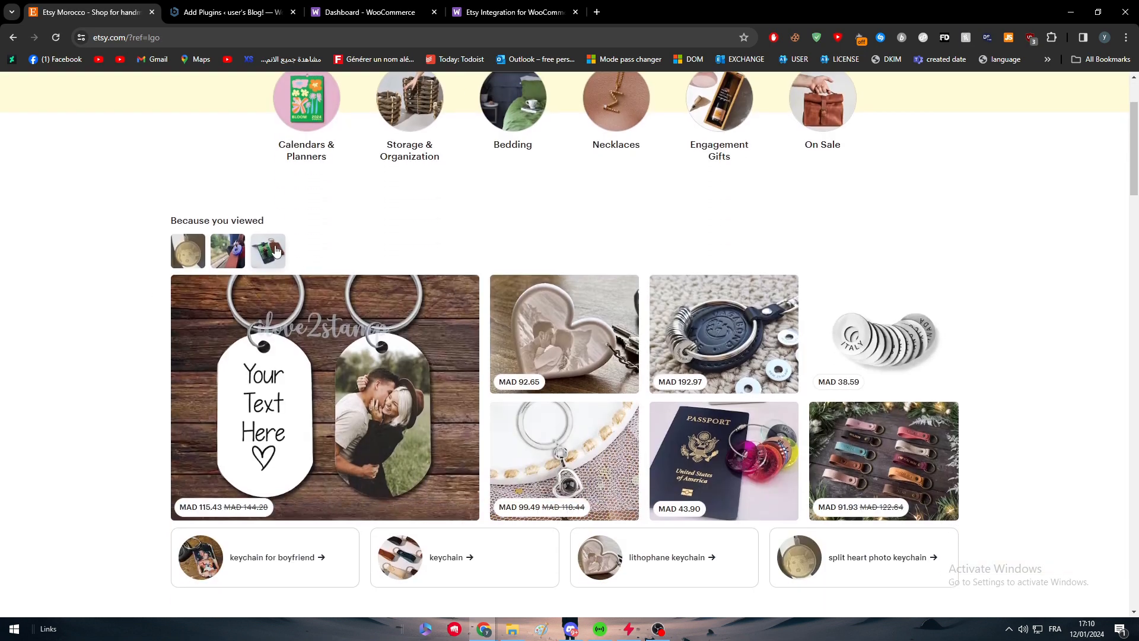
{"action": "scroll", "scroll_direction": "up", "scroll_amount": 3}
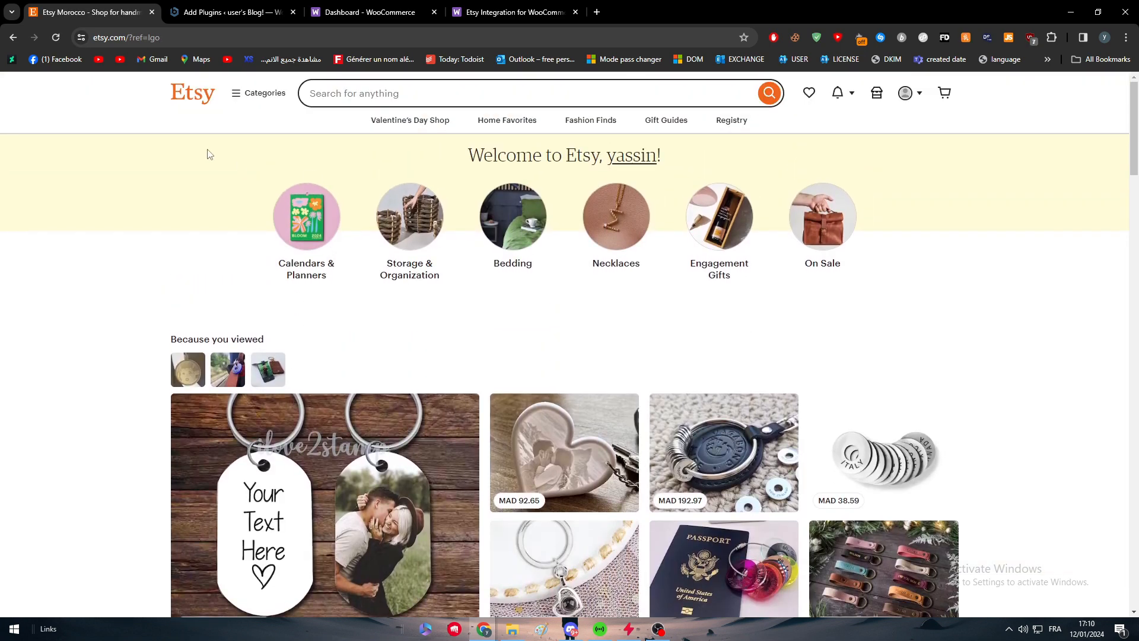
{"action": "mouse_move", "coordinate": [208, 188]}
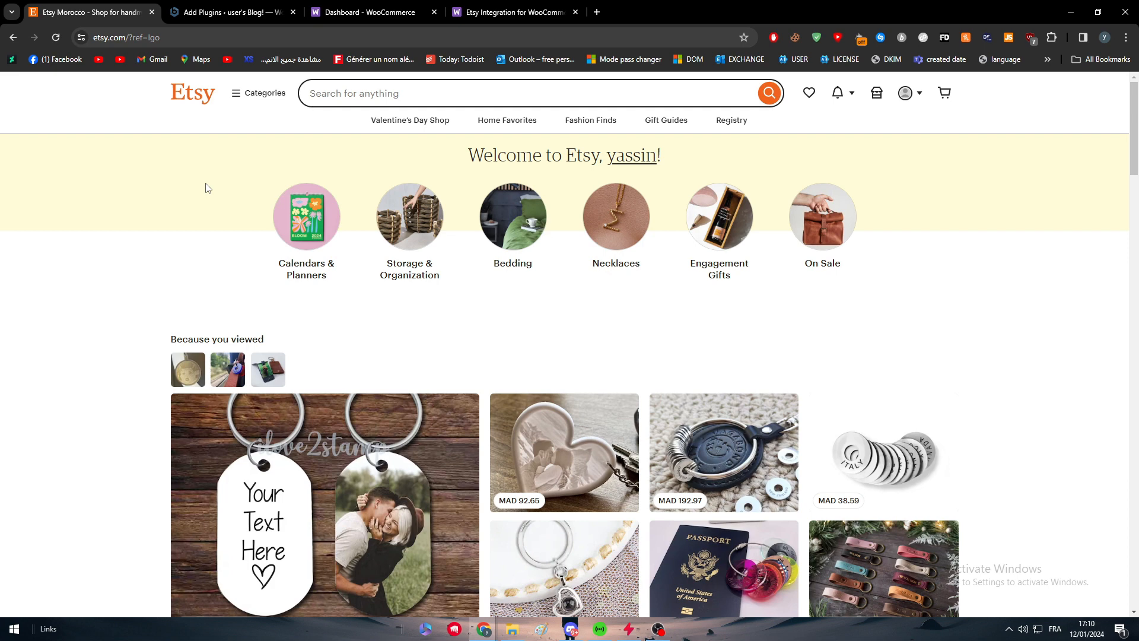
{"action": "mouse_move", "coordinate": [233, 173]}
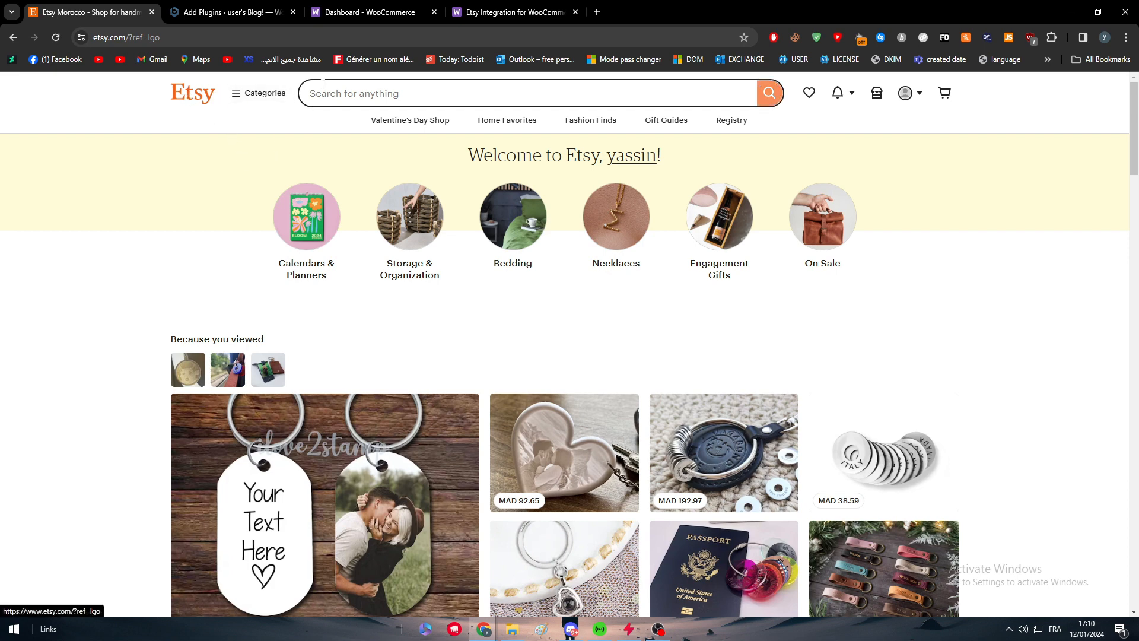
Step: Search Add Plugins for 'etsy' and scroll through the results
{"action": "left_click", "coordinate": [229, 12]}
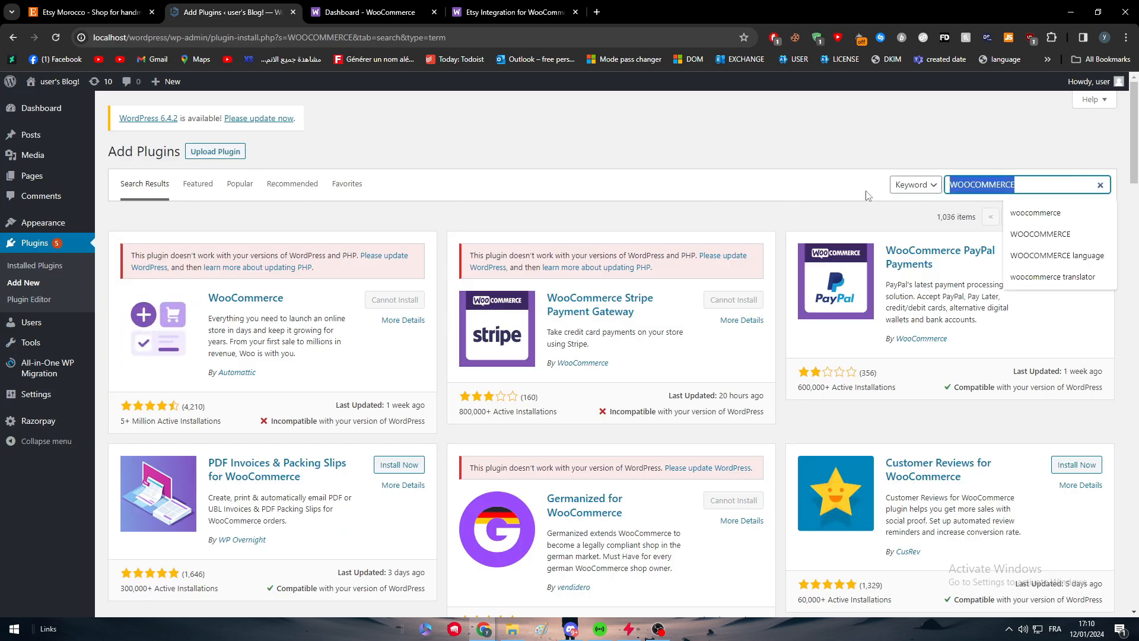
{"action": "type", "text": "etsy"}
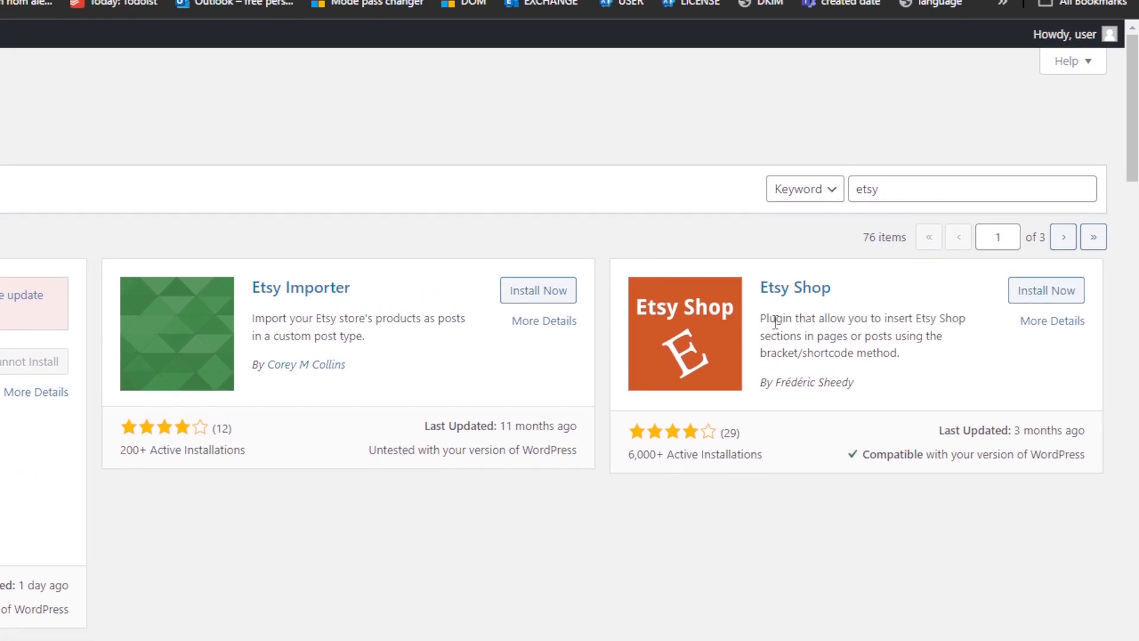
{"action": "scroll", "scroll_direction": "down", "scroll_amount": 3}
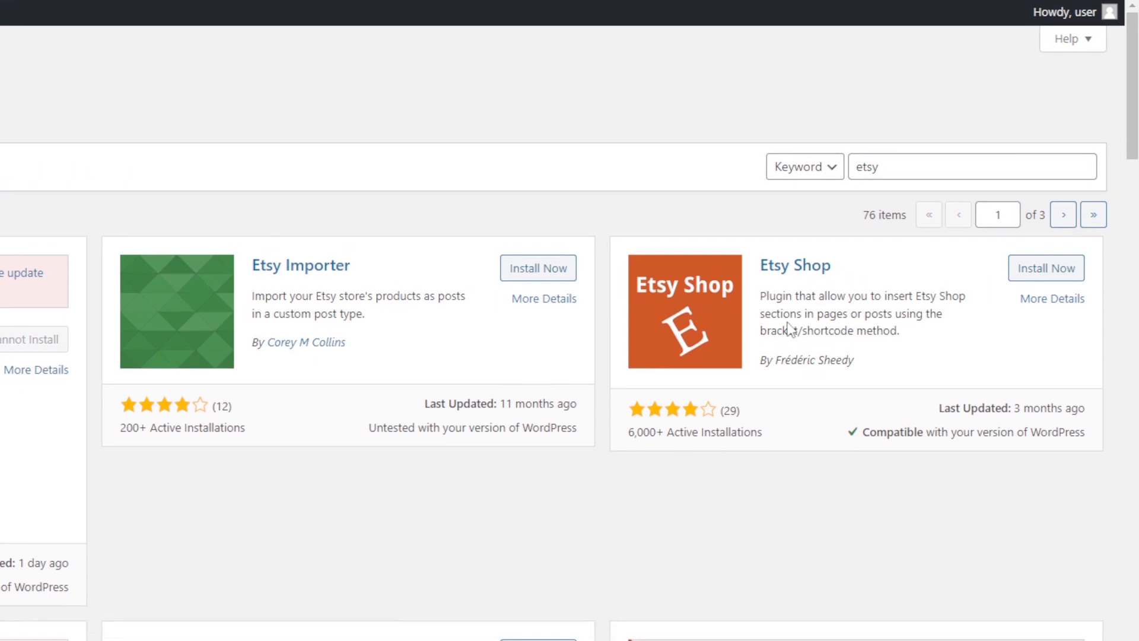
{"action": "scroll", "scroll_direction": "down", "scroll_amount": 3}
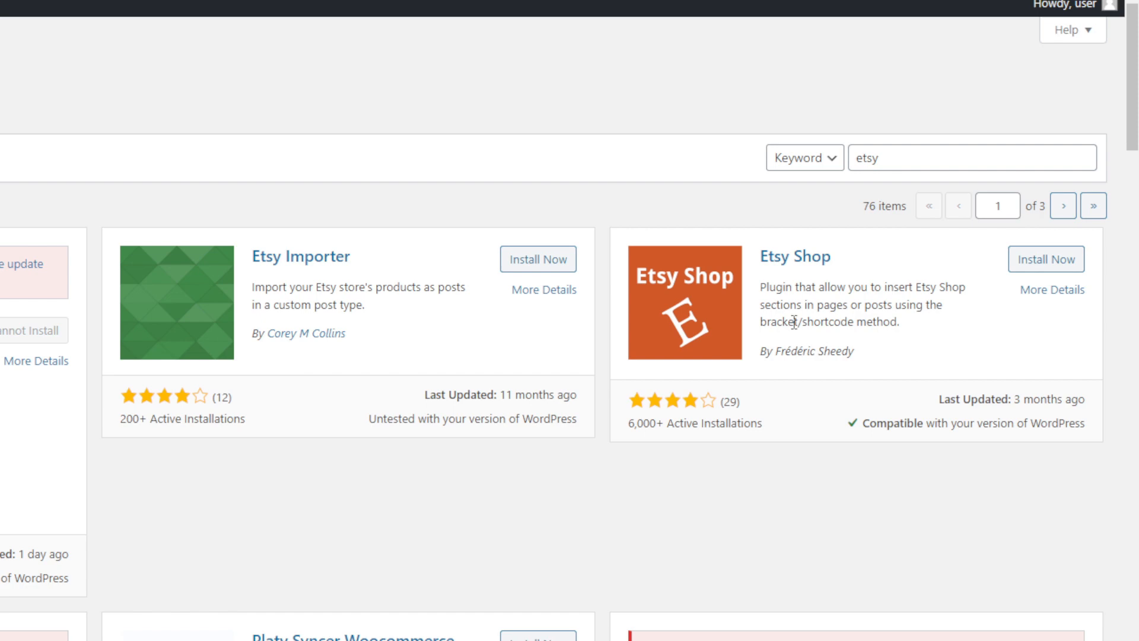
{"action": "scroll", "scroll_direction": "down", "scroll_amount": 3}
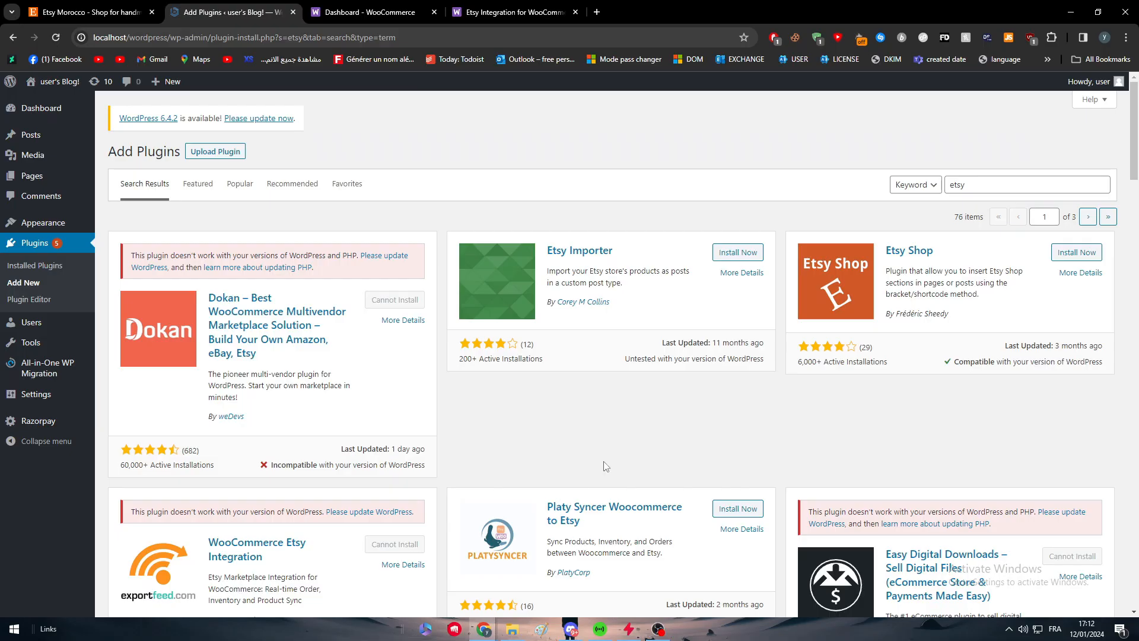
{"action": "scroll", "scroll_direction": "down", "scroll_amount": 3}
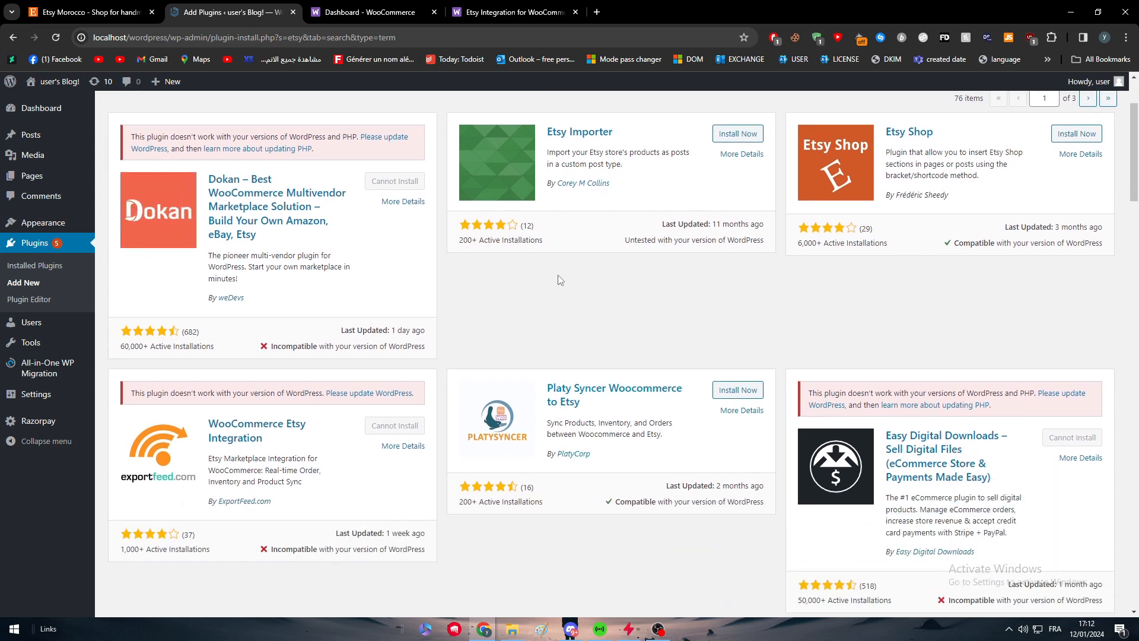
Step: Glance at the Etsy Integration page, then keep reviewing the etsy plugin results
{"action": "left_click", "coordinate": [511, 12]}
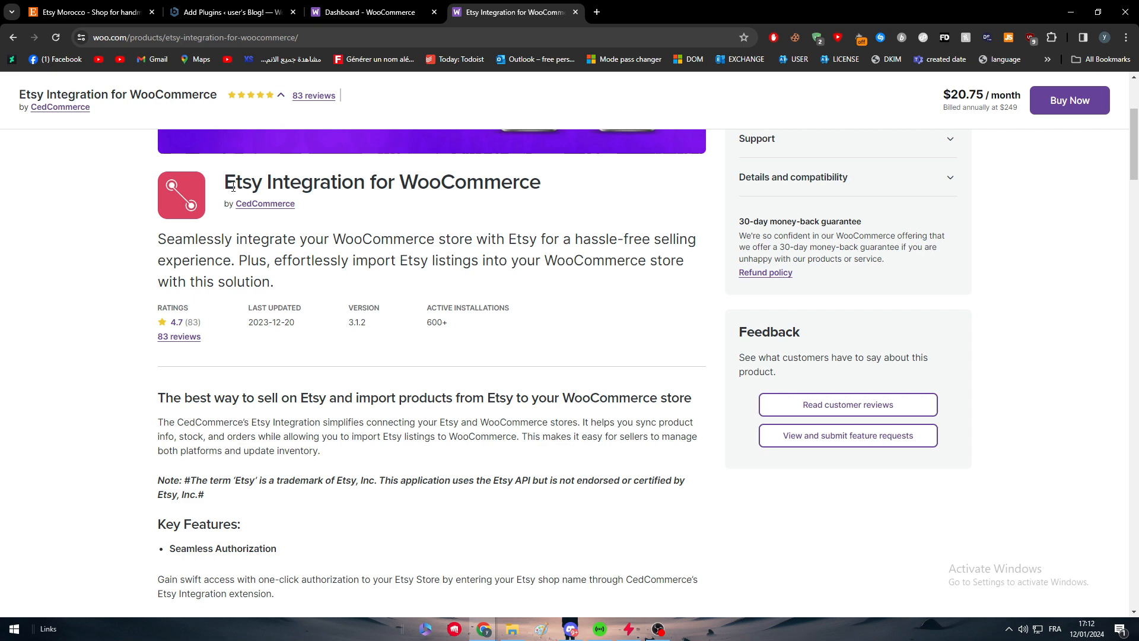
{"action": "left_click", "coordinate": [228, 12]}
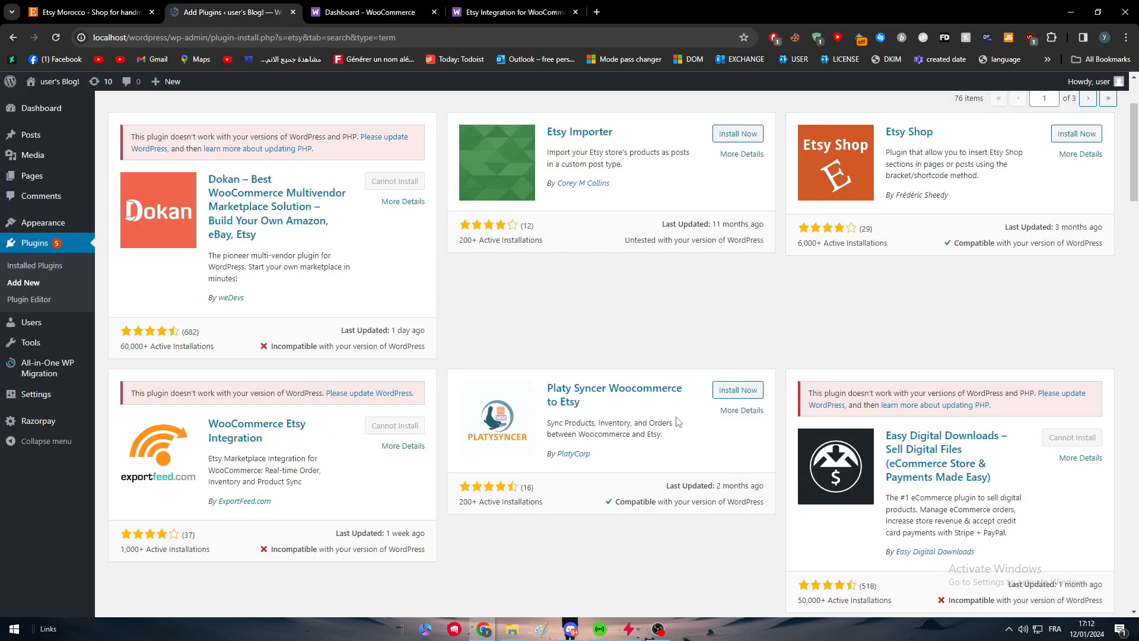
{"action": "scroll", "scroll_direction": "down", "scroll_amount": 3}
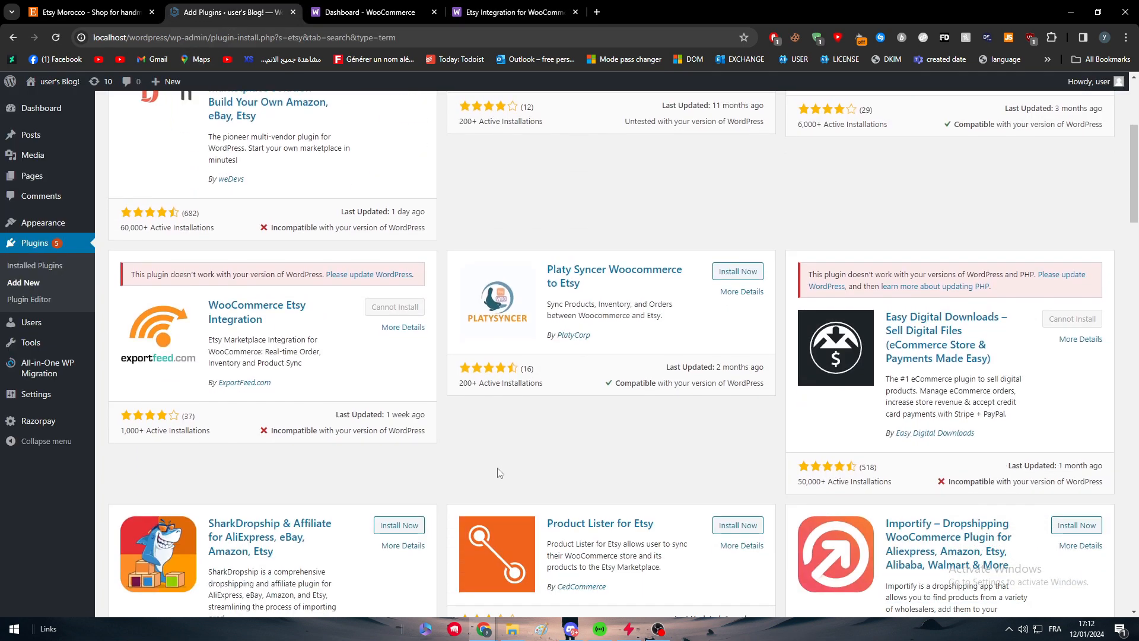
{"action": "scroll", "scroll_direction": "down", "scroll_amount": 3}
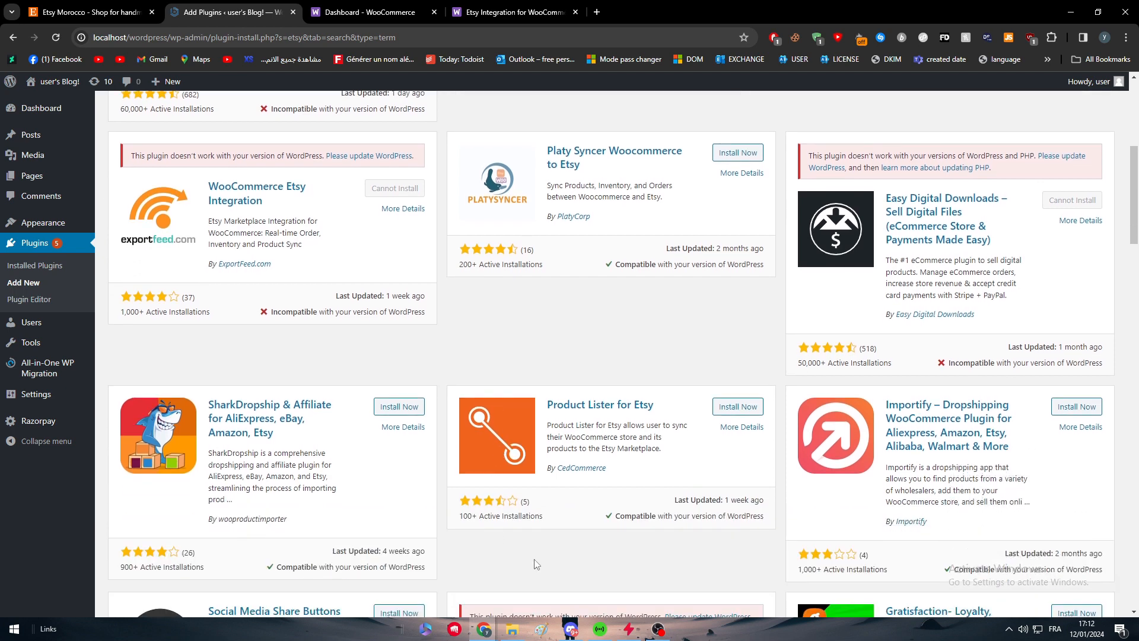
{"action": "scroll", "scroll_direction": "down", "scroll_amount": 3}
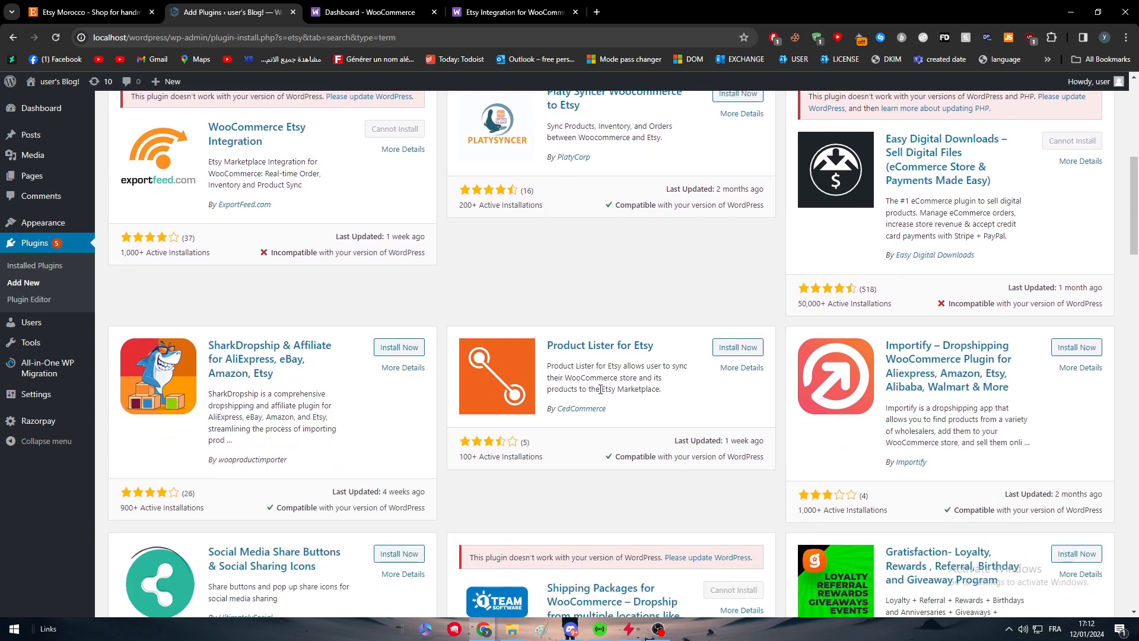
{"action": "mouse_move", "coordinate": [587, 376]}
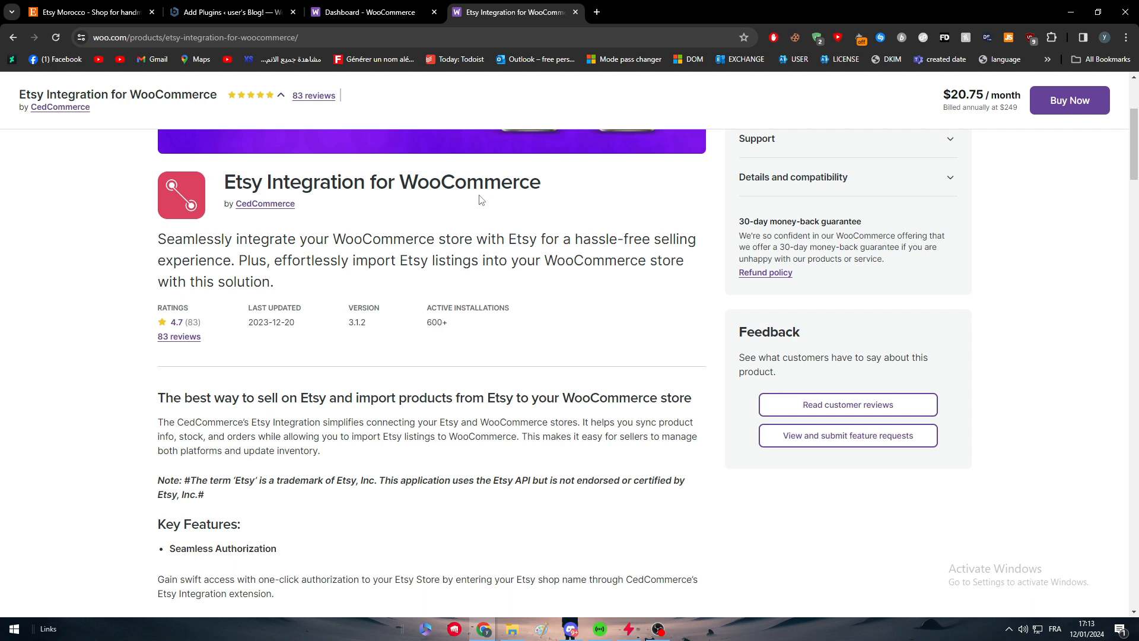
{"action": "mouse_move", "coordinate": [452, 229]}
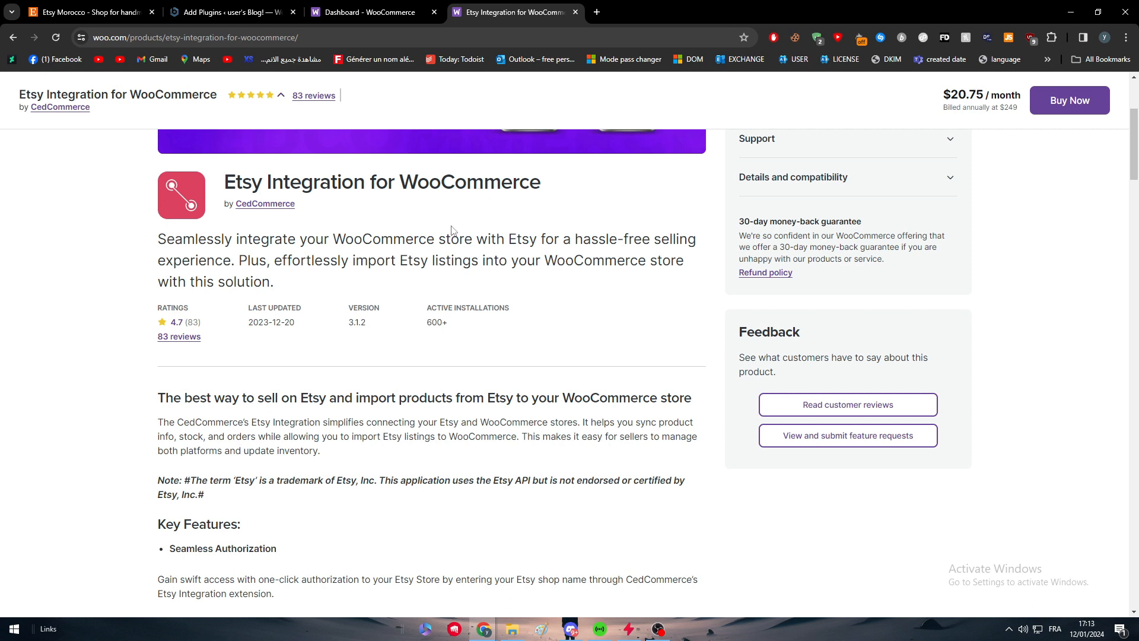
{"action": "left_click", "coordinate": [228, 12]}
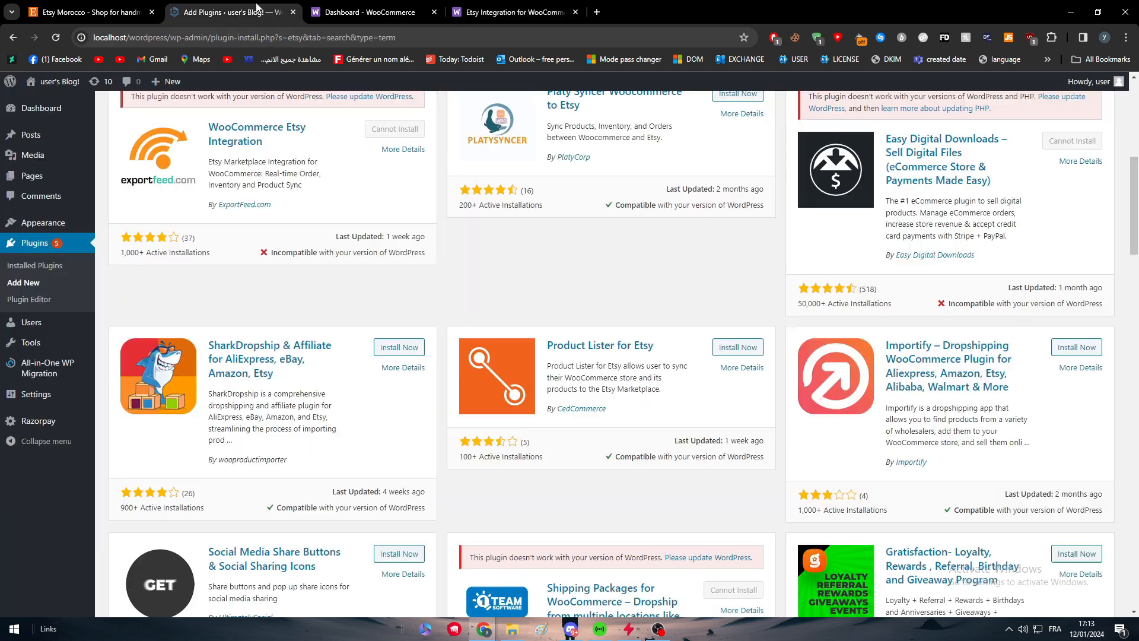